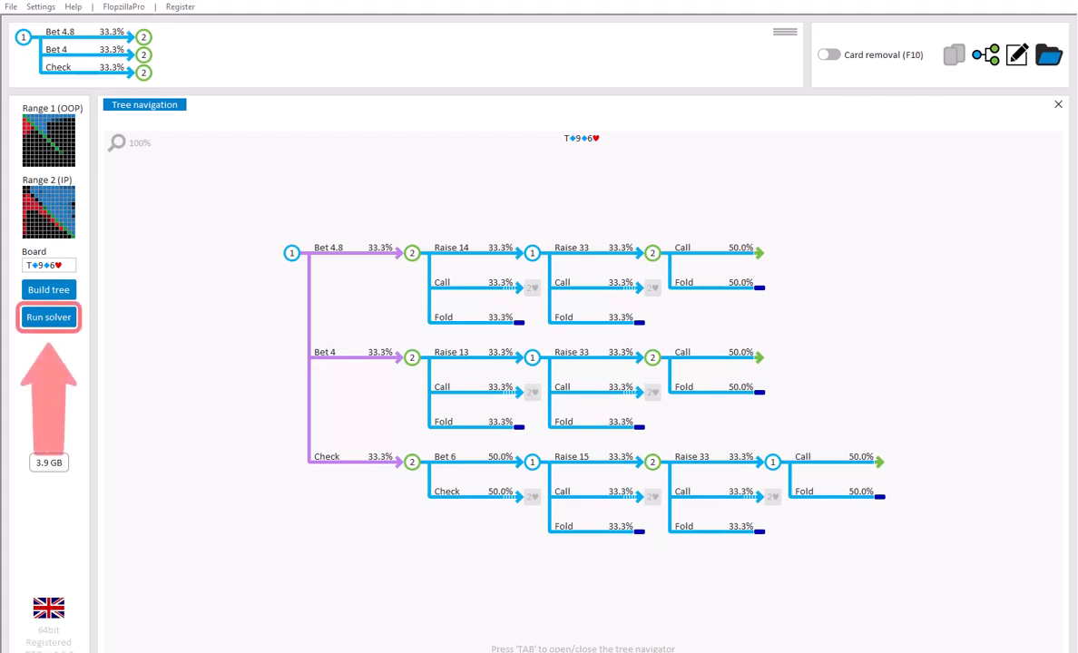
Bring up the solver and switch it to database mode showing advanced options and an empty database.
{"action": "left_click", "coordinate": [47, 316]}
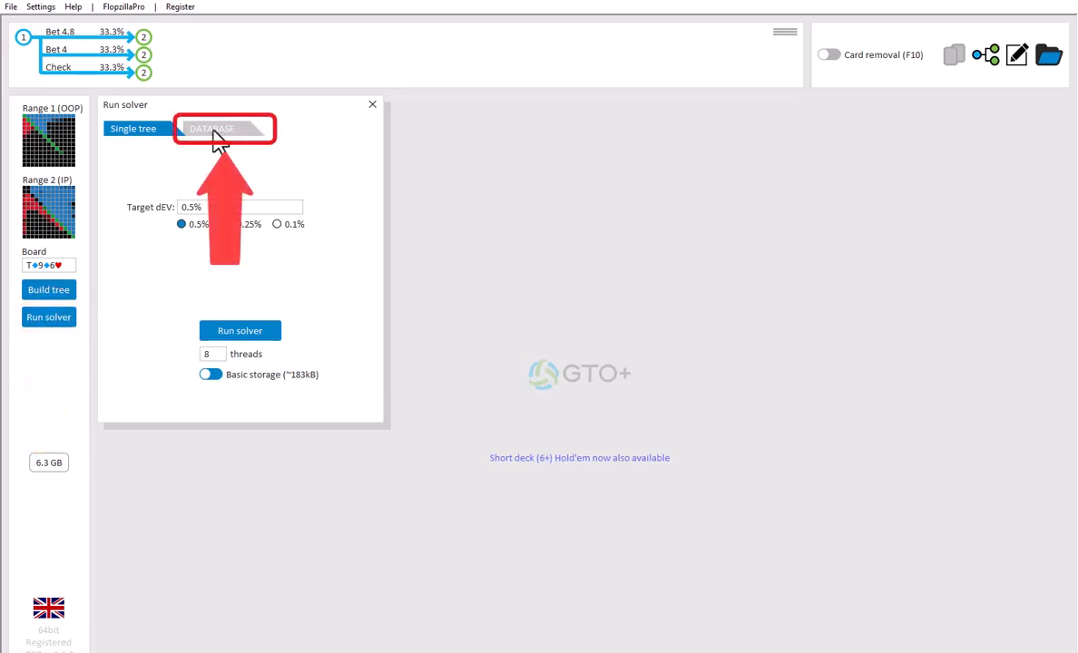
{"action": "left_click", "coordinate": [225, 127]}
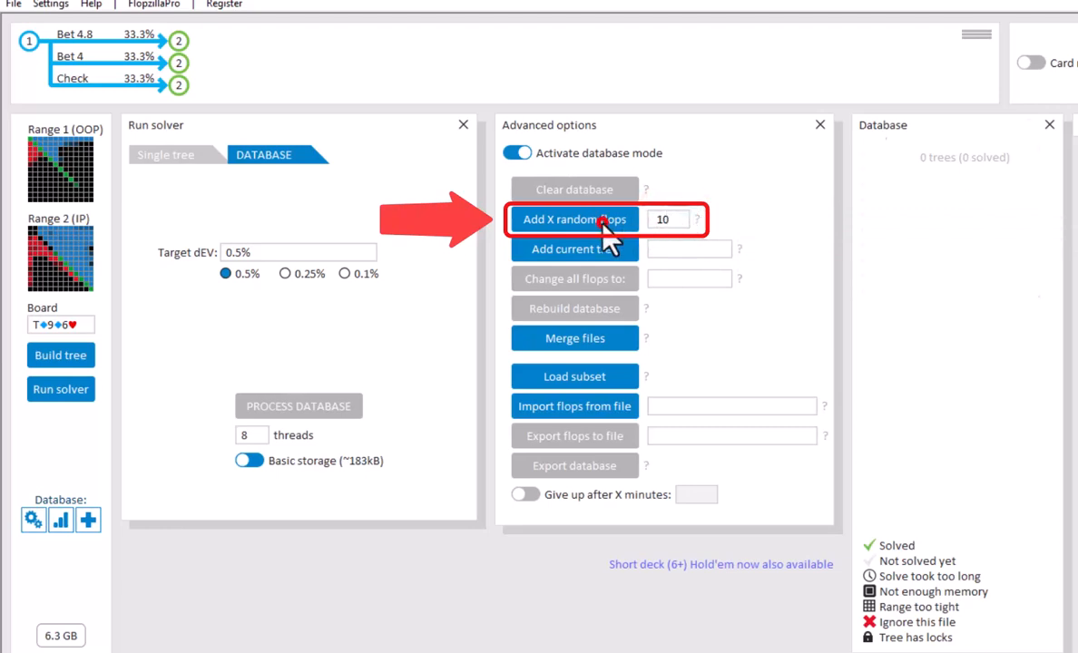
Add 10 random flops to the database and process all 10 trees until solved.
{"action": "left_click", "coordinate": [574, 219]}
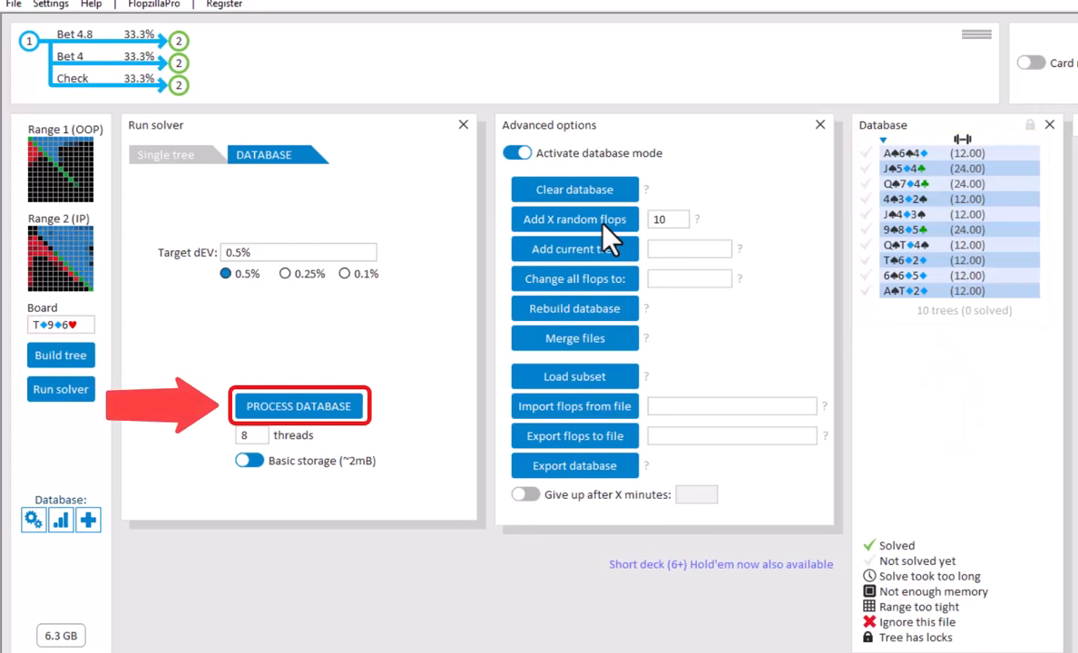
{"action": "left_click", "coordinate": [297, 406]}
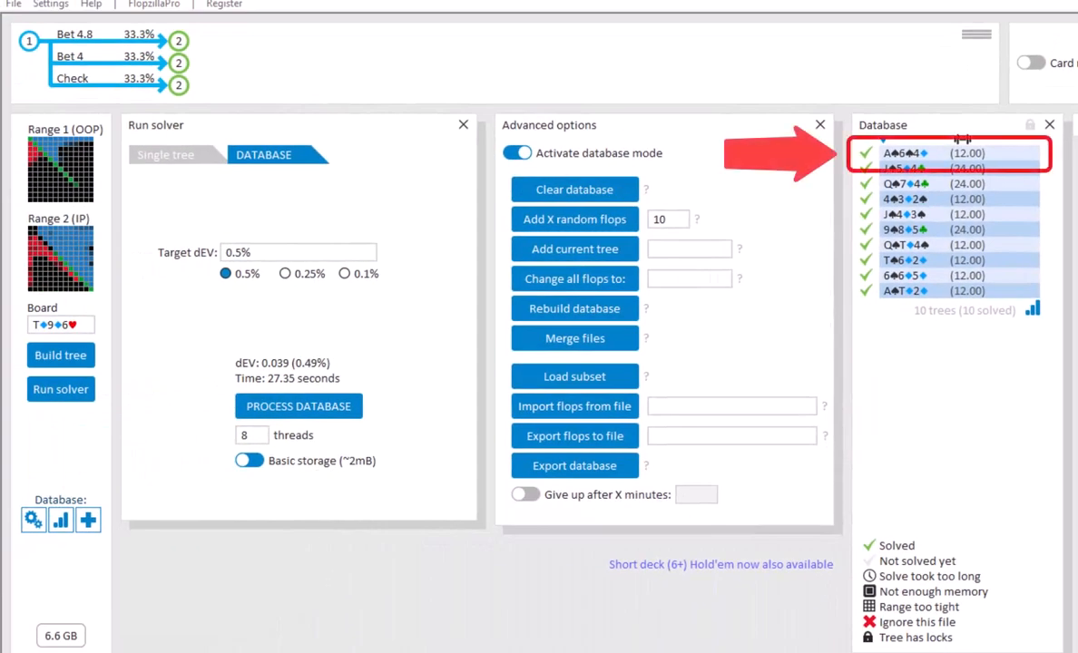
Load the first solved flop from the database list into the main tree view.
{"action": "left_click", "coordinate": [916, 152]}
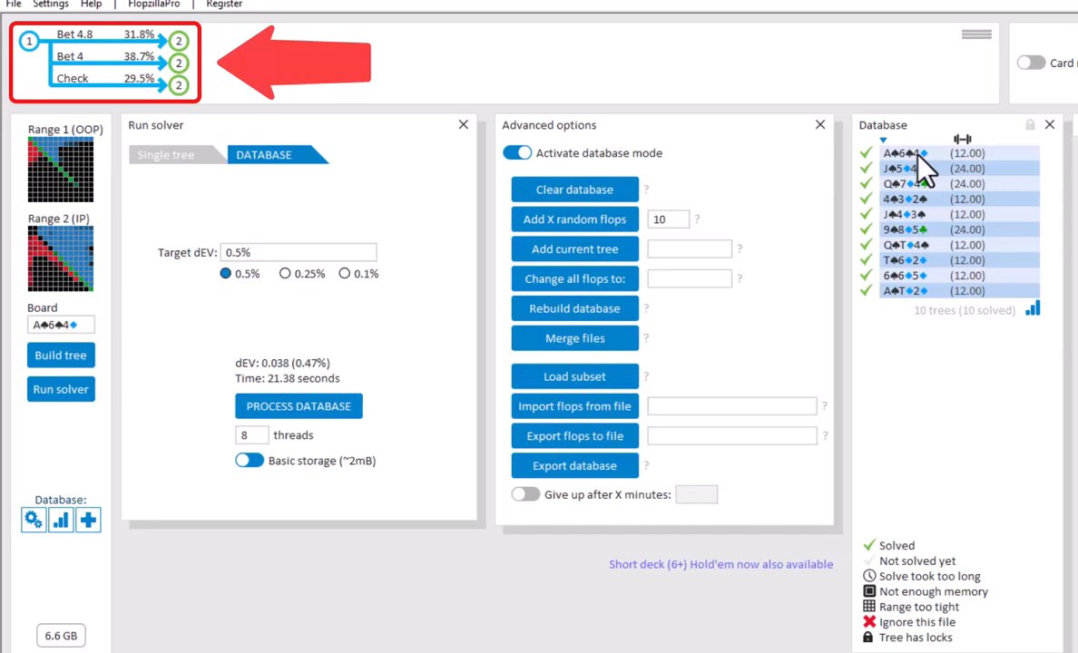
{"action": "mouse_move", "coordinate": [675, 131]}
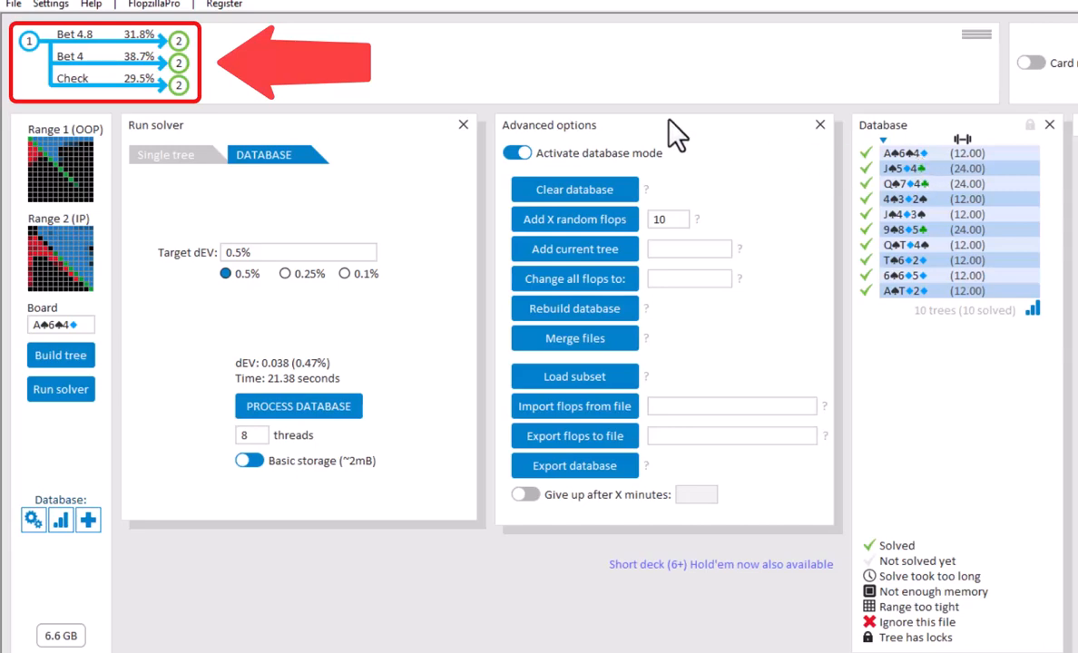
{"action": "left_click", "coordinate": [29, 46]}
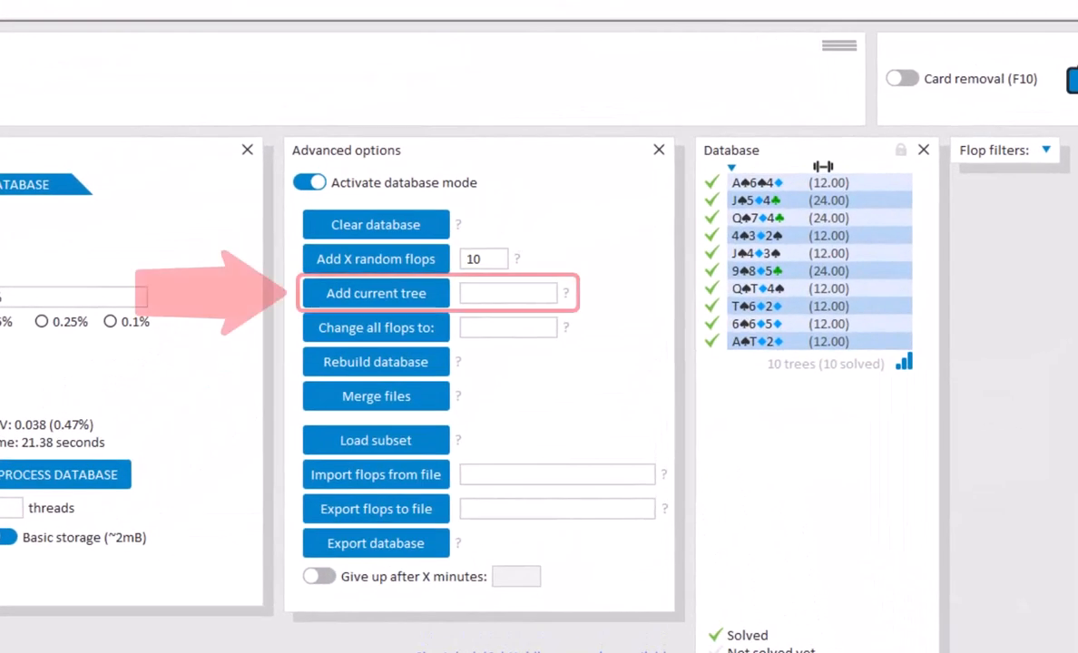
Add the specific flop AhKhQh to the database as a new tree.
{"action": "left_click", "coordinate": [508, 294]}
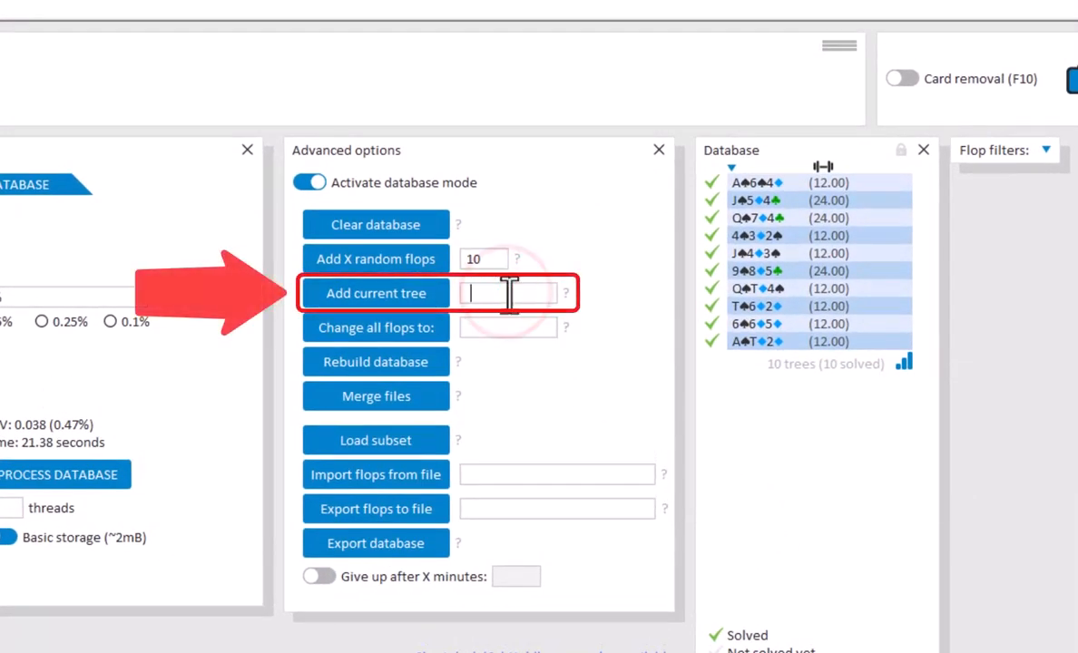
{"action": "type", "text": "AhKhQ"}
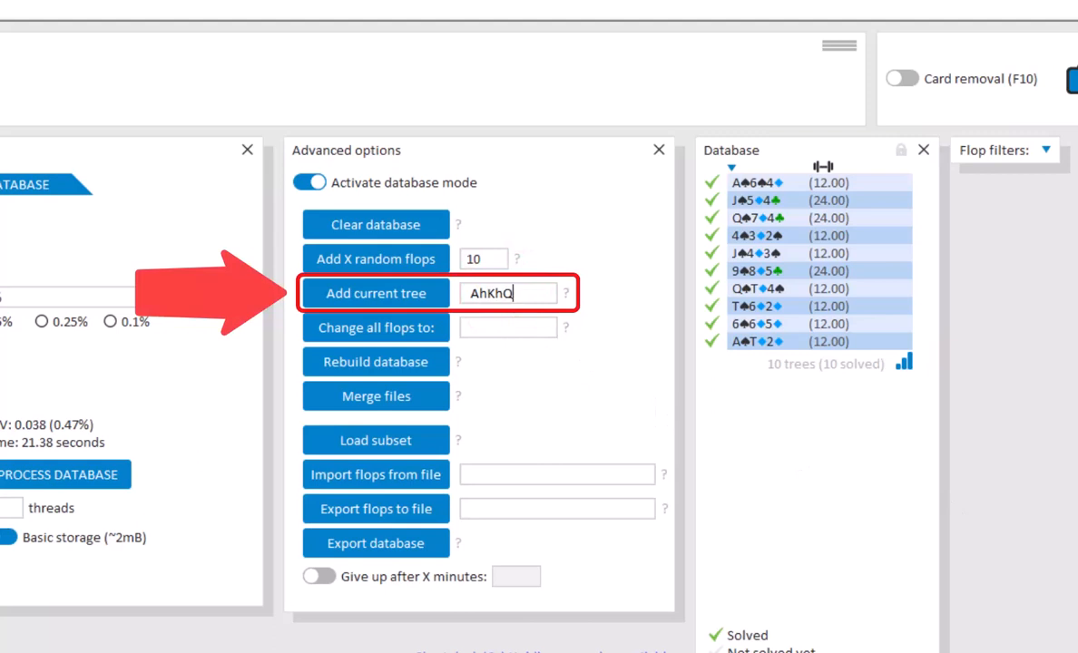
{"action": "type", "text": "h"}
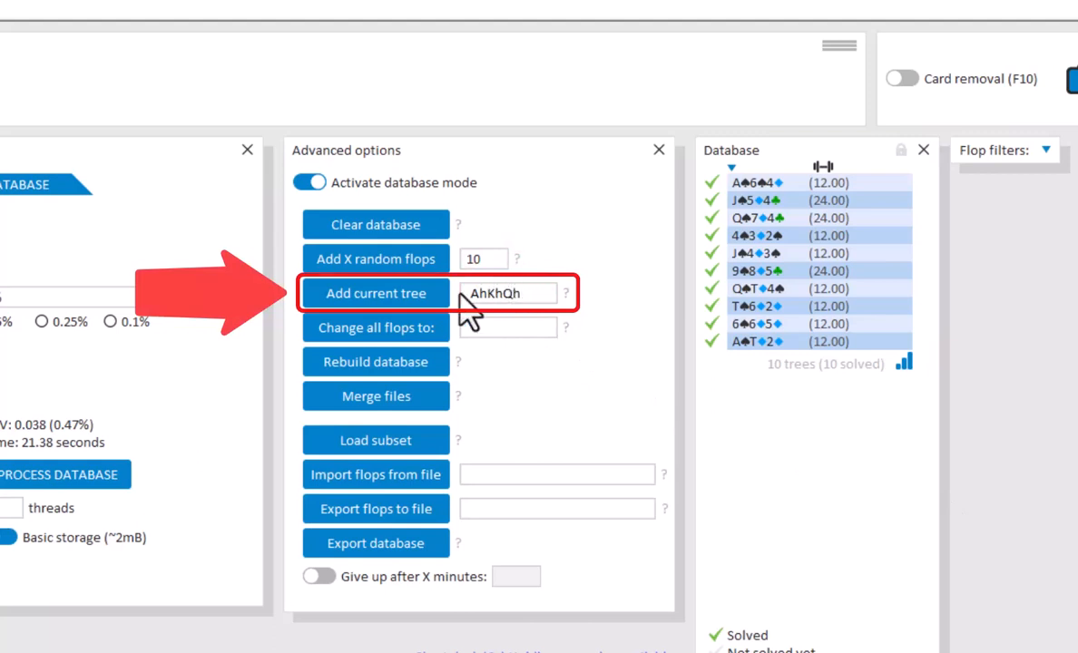
{"action": "left_click", "coordinate": [373, 294]}
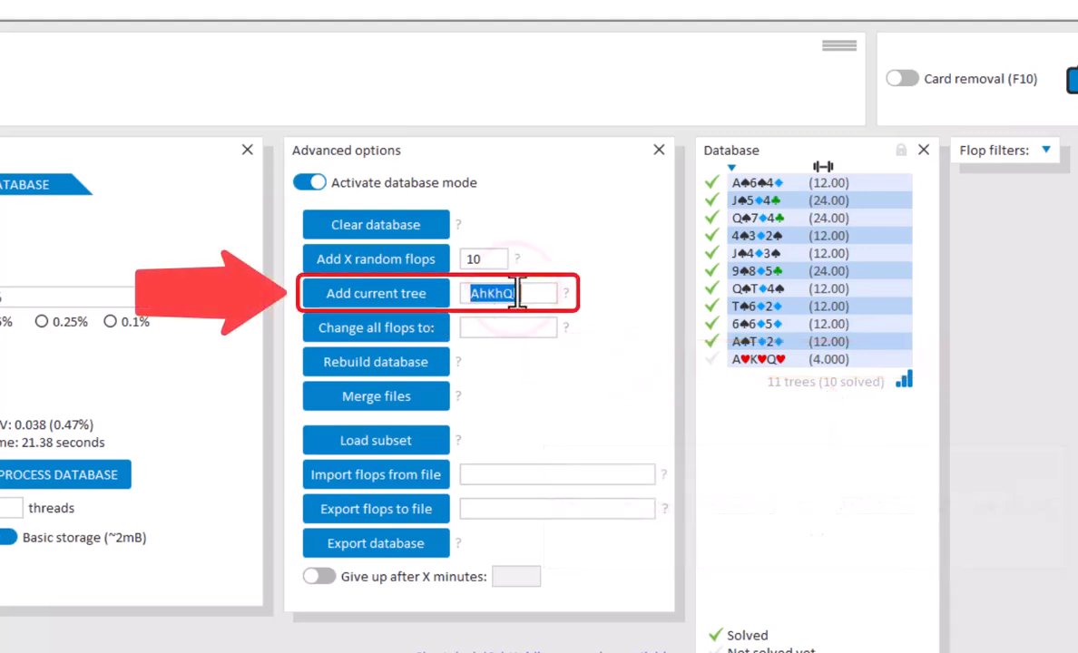
Add a second specific flop, AhKcQc, bringing the database to 12 trees.
{"action": "type", "text": "AhKcQc"}
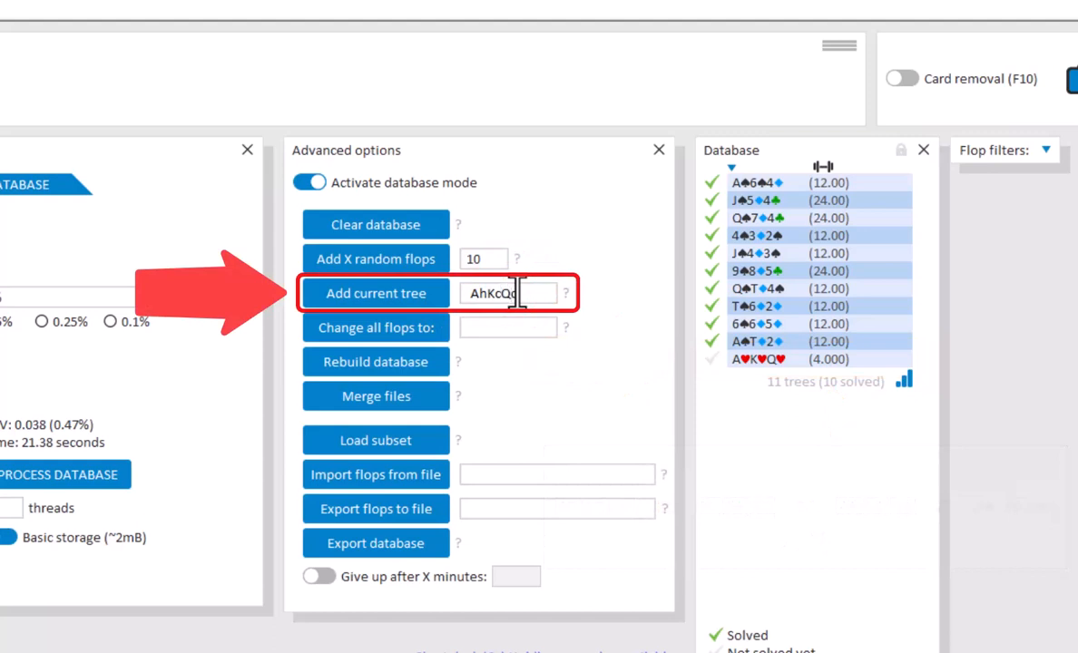
{"action": "left_click", "coordinate": [374, 294]}
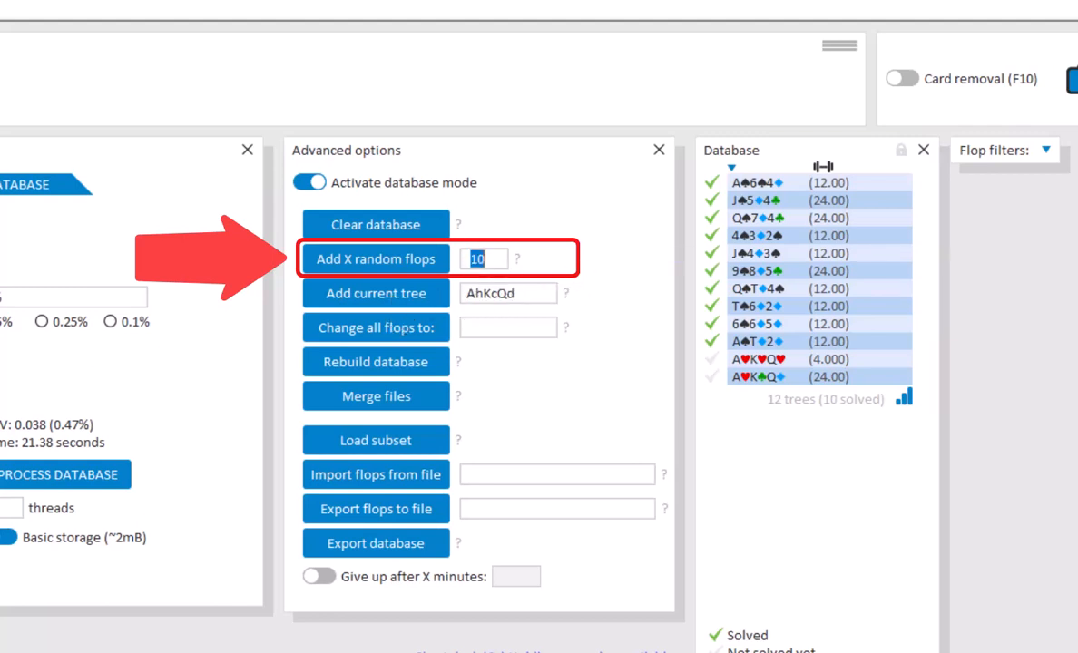
Add all 1755 flops to the database, which keeps the 10 already solved.
{"action": "type", "text": "1755"}
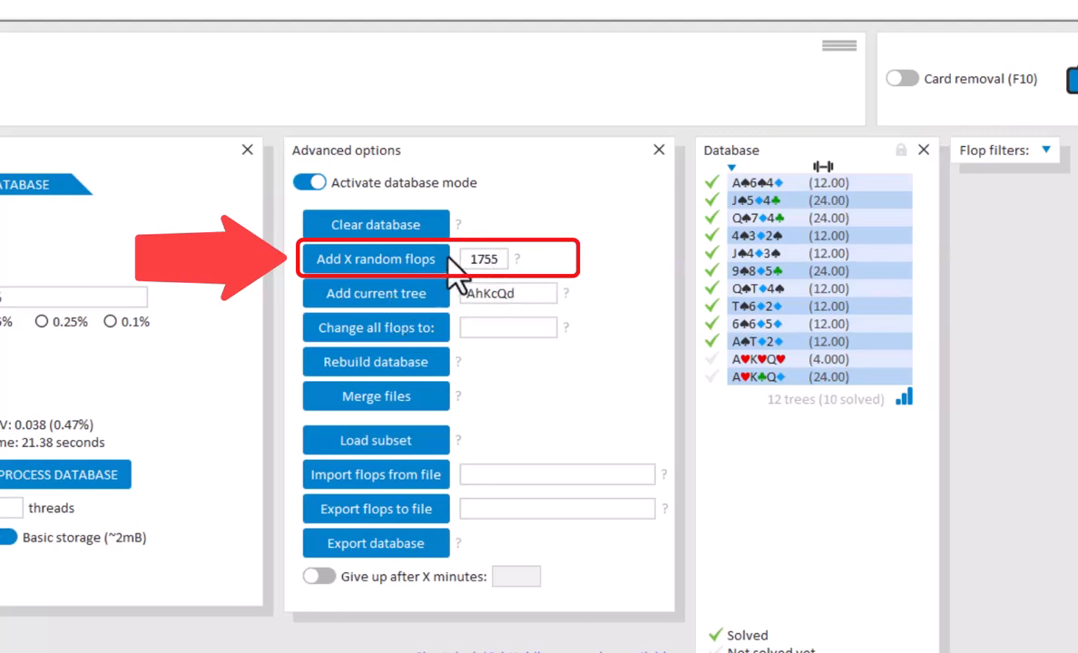
{"action": "left_click", "coordinate": [374, 258]}
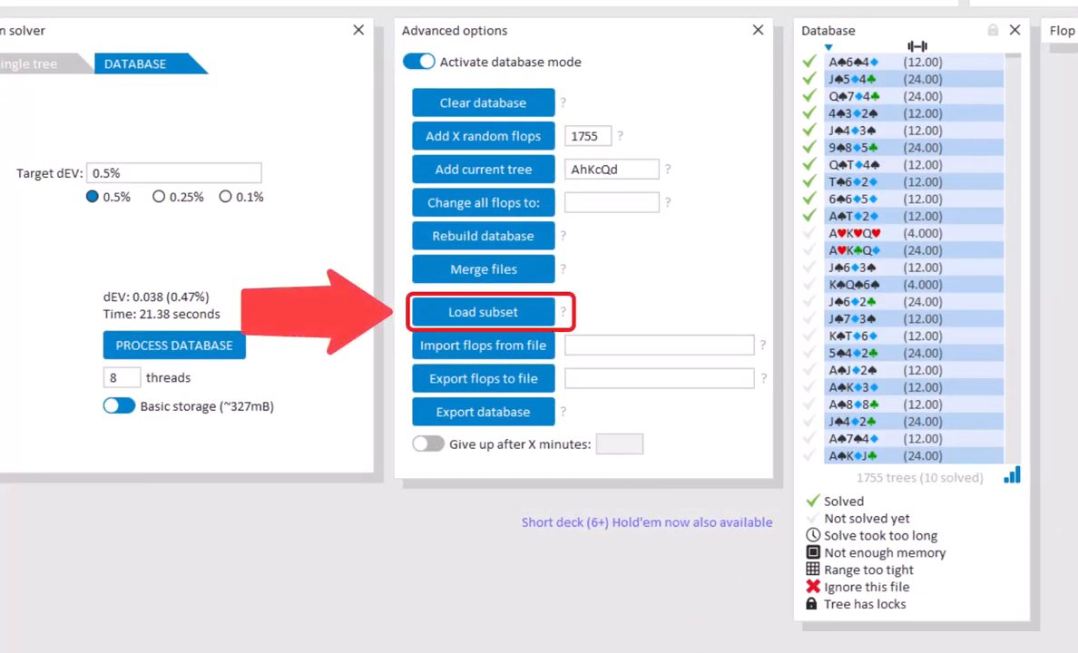
Load the predefined 23-flop subset in place of the current database contents.
{"action": "left_click", "coordinate": [483, 312]}
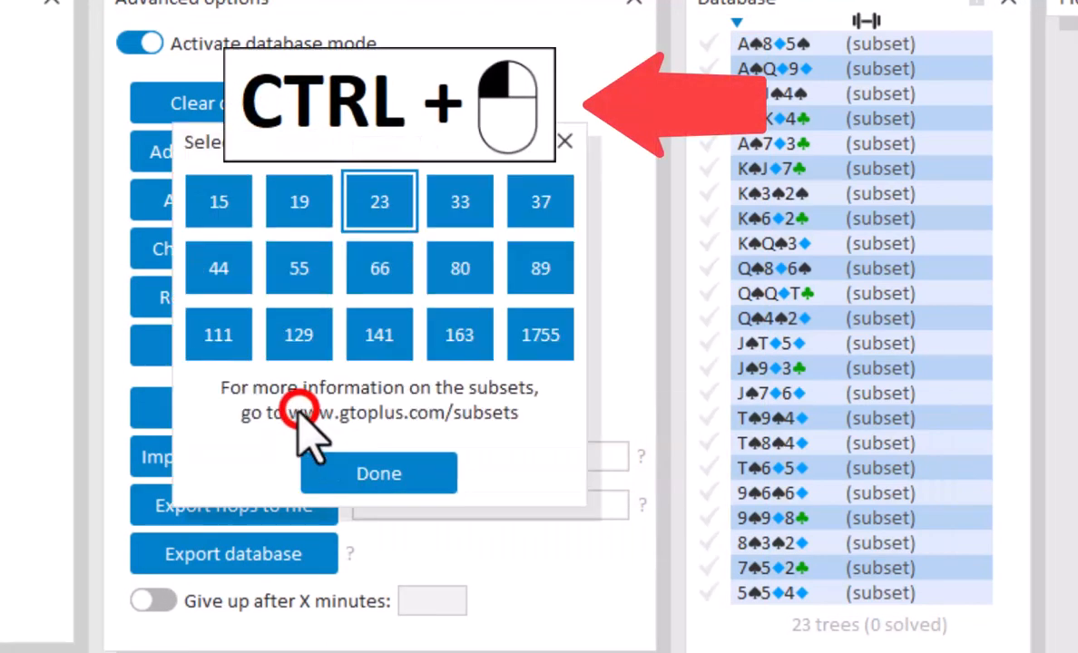
{"action": "left_click", "coordinate": [377, 472]}
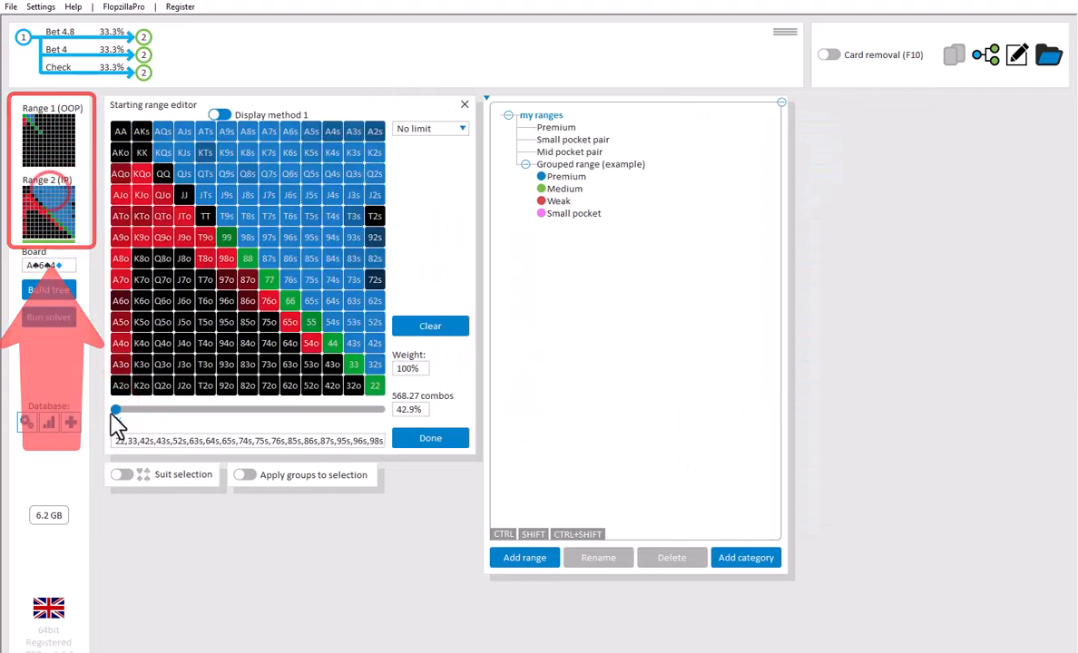
Rebuild the database so it lists 20 weighted, unsolved flop trees.
{"action": "left_click", "coordinate": [48, 316]}
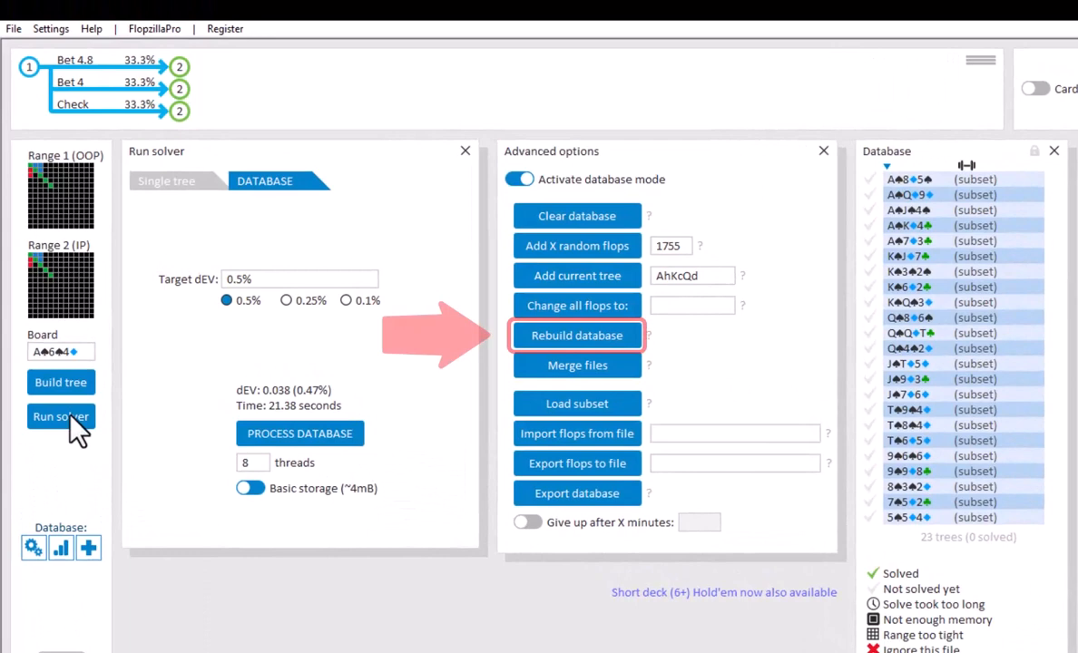
{"action": "mouse_move", "coordinate": [544, 356]}
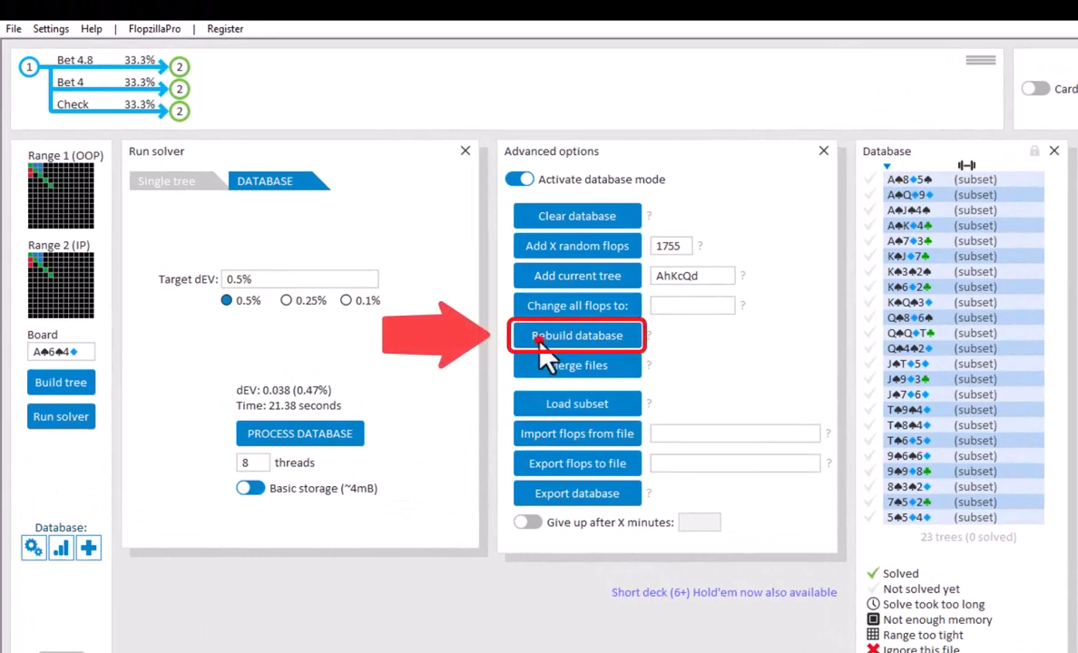
{"action": "left_click", "coordinate": [577, 334]}
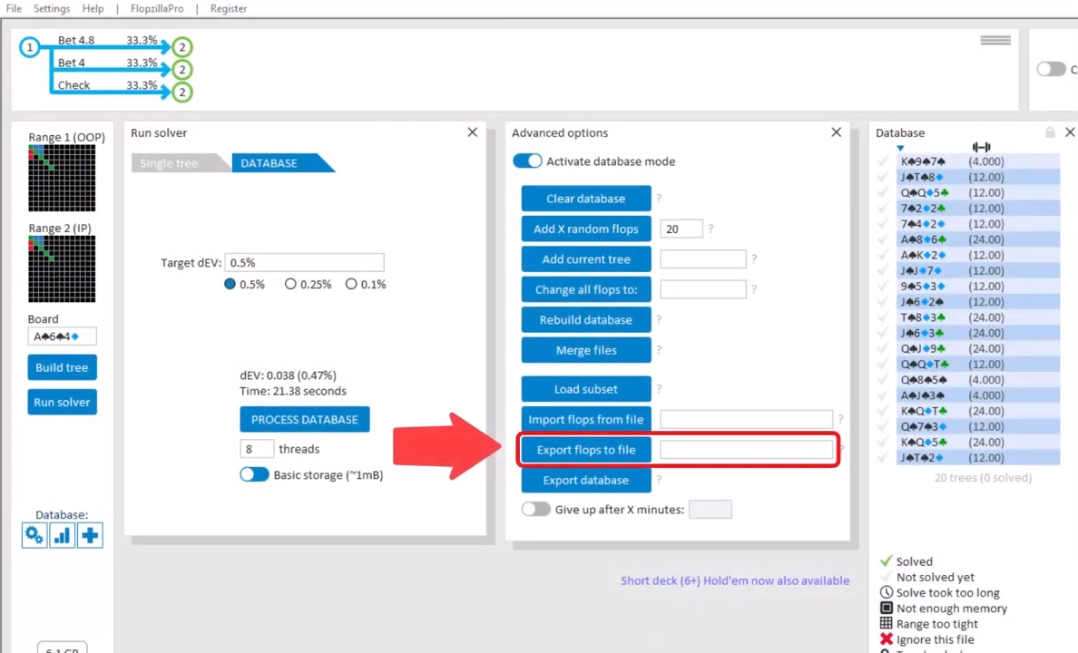
{"action": "mouse_move", "coordinate": [911, 490]}
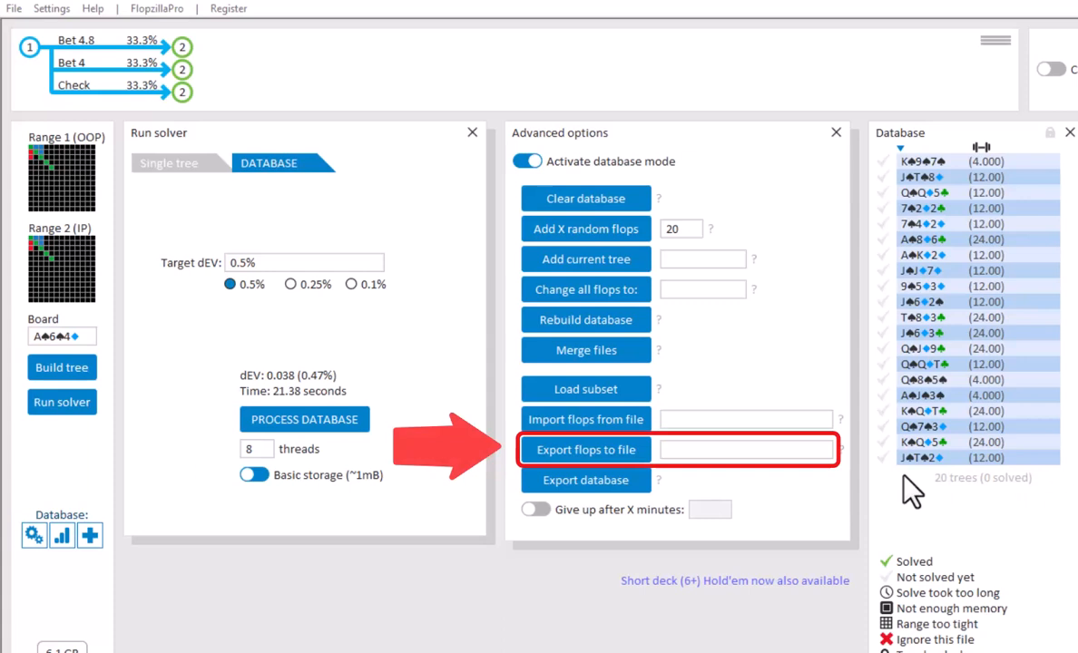
Export the 20 flops to myfile.txt and import them back from that file.
{"action": "type", "text": "myfile.txt"}
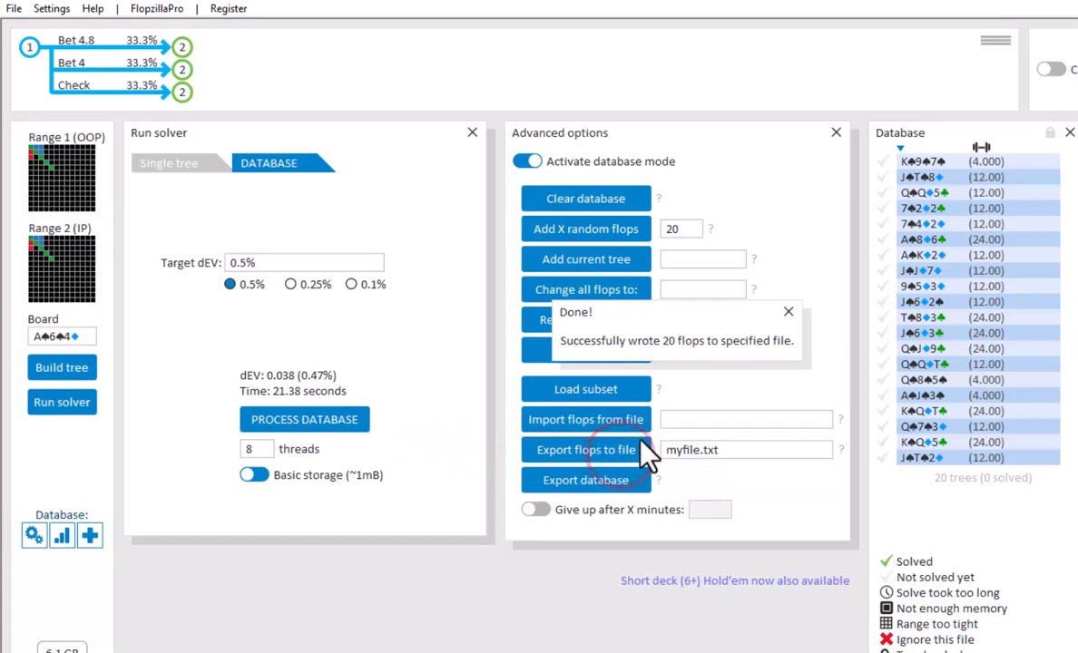
{"action": "left_click", "coordinate": [788, 312]}
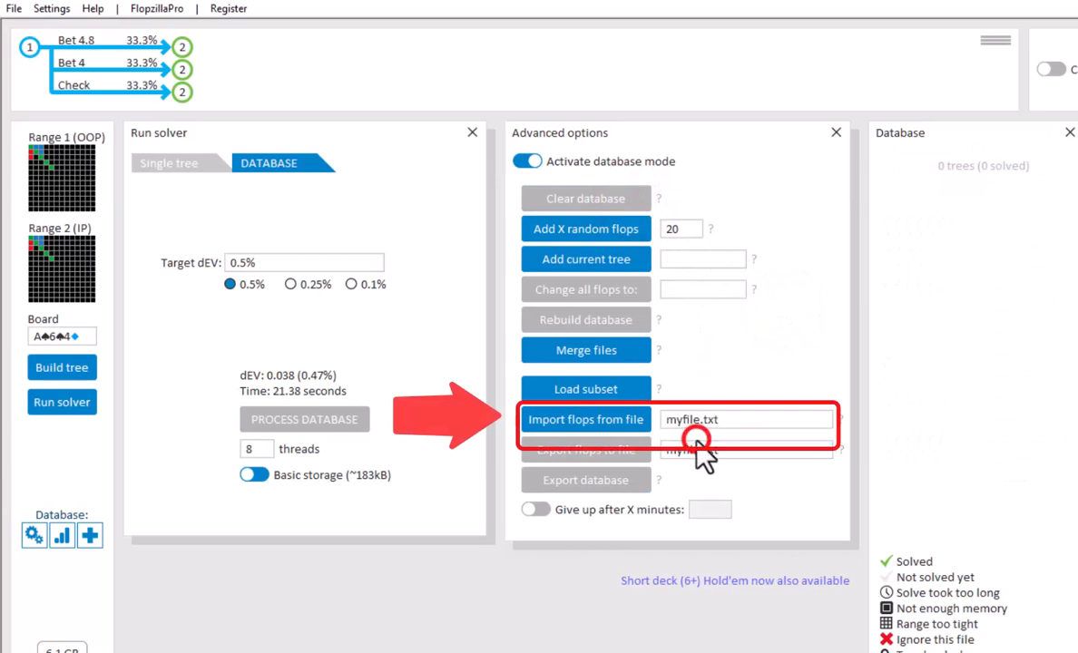
{"action": "left_click", "coordinate": [584, 419]}
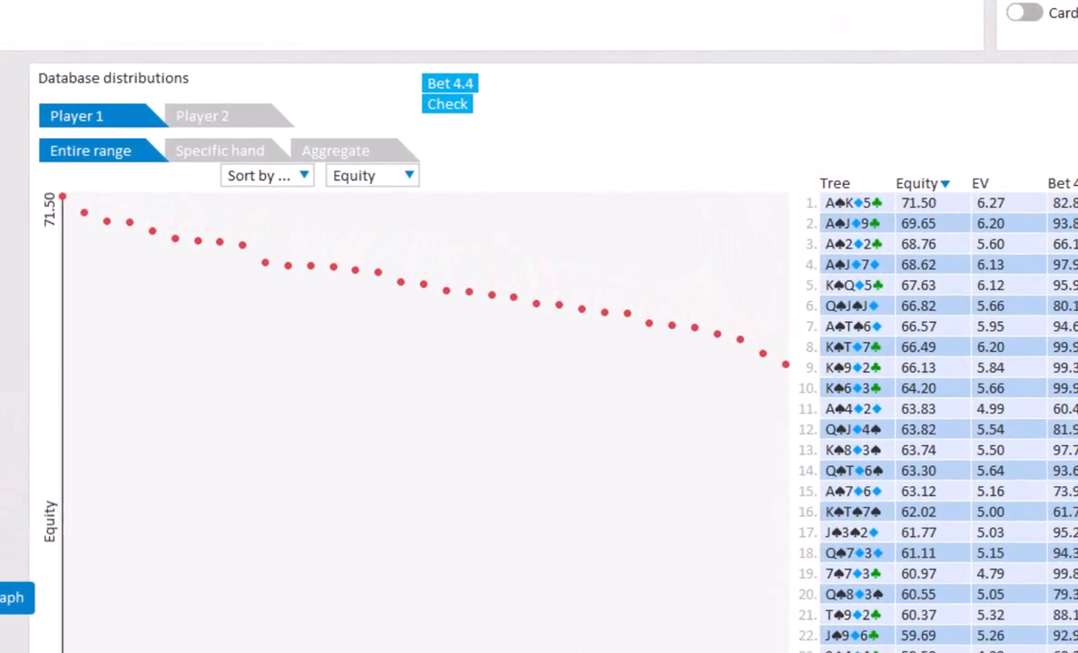
Chart the flops' fold frequency sorted per tree, then plot EV against equity.
{"action": "left_click", "coordinate": [202, 116]}
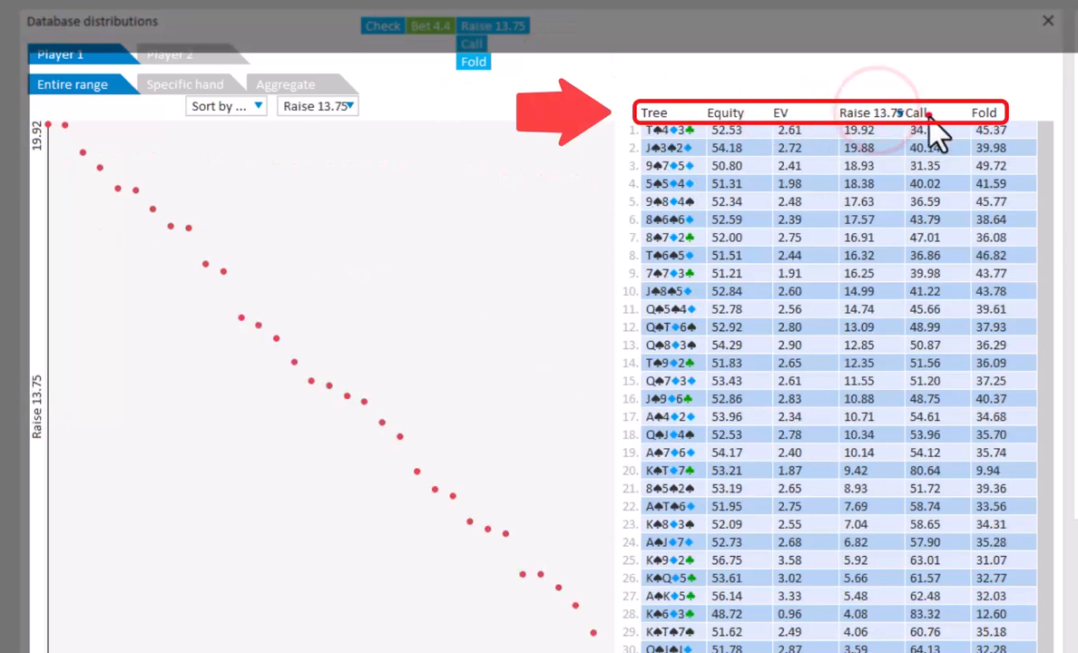
{"action": "left_click", "coordinate": [984, 113]}
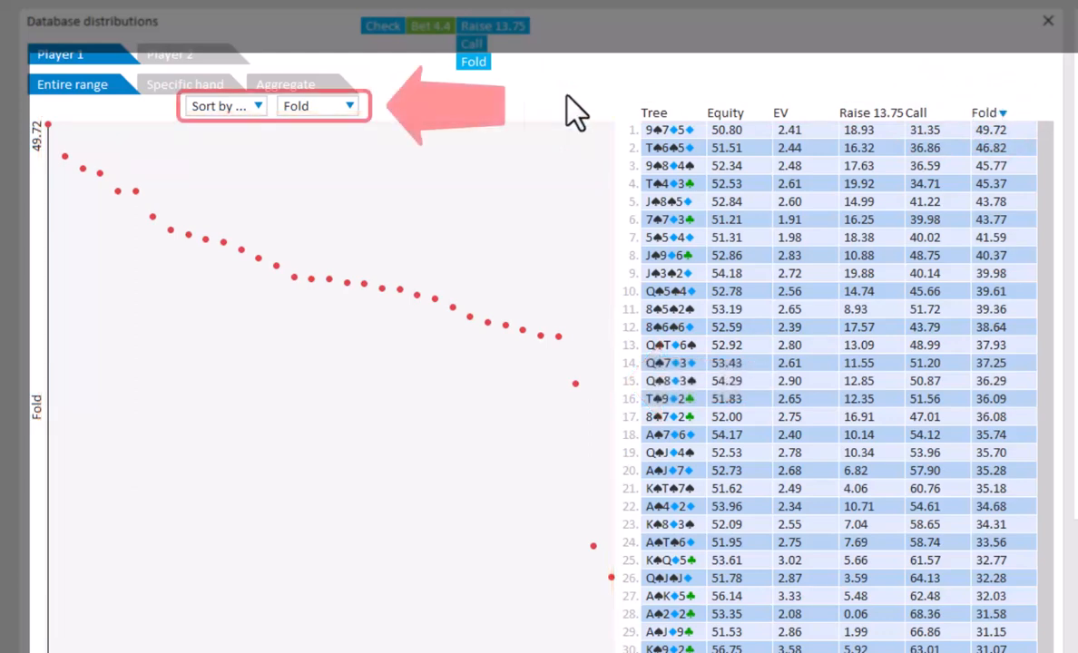
{"action": "left_click", "coordinate": [225, 105]}
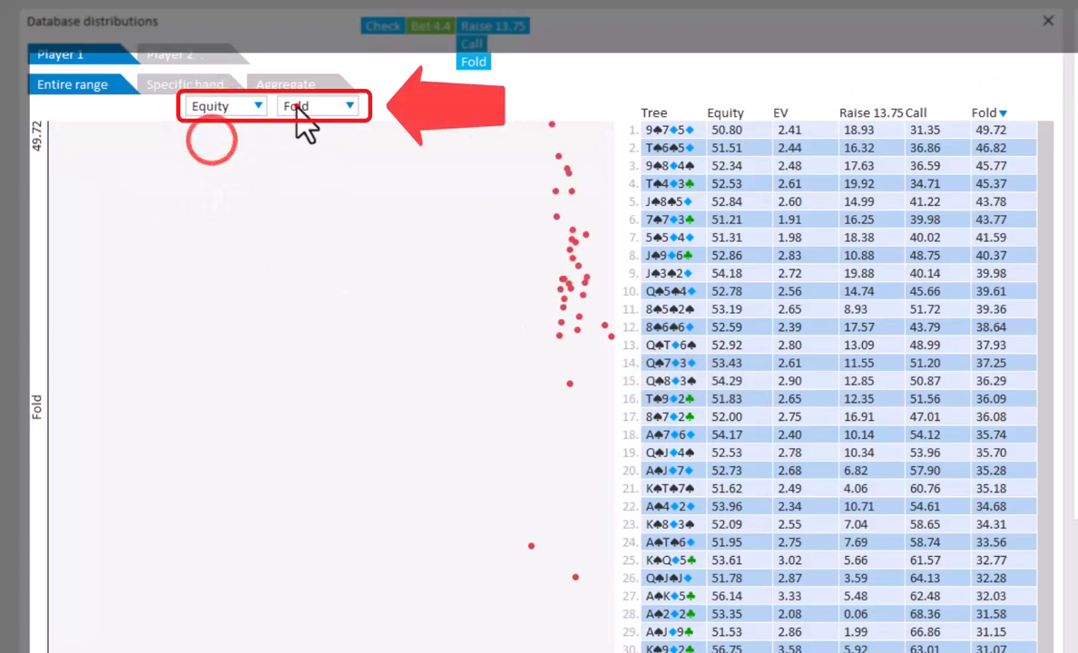
{"action": "left_click", "coordinate": [312, 105]}
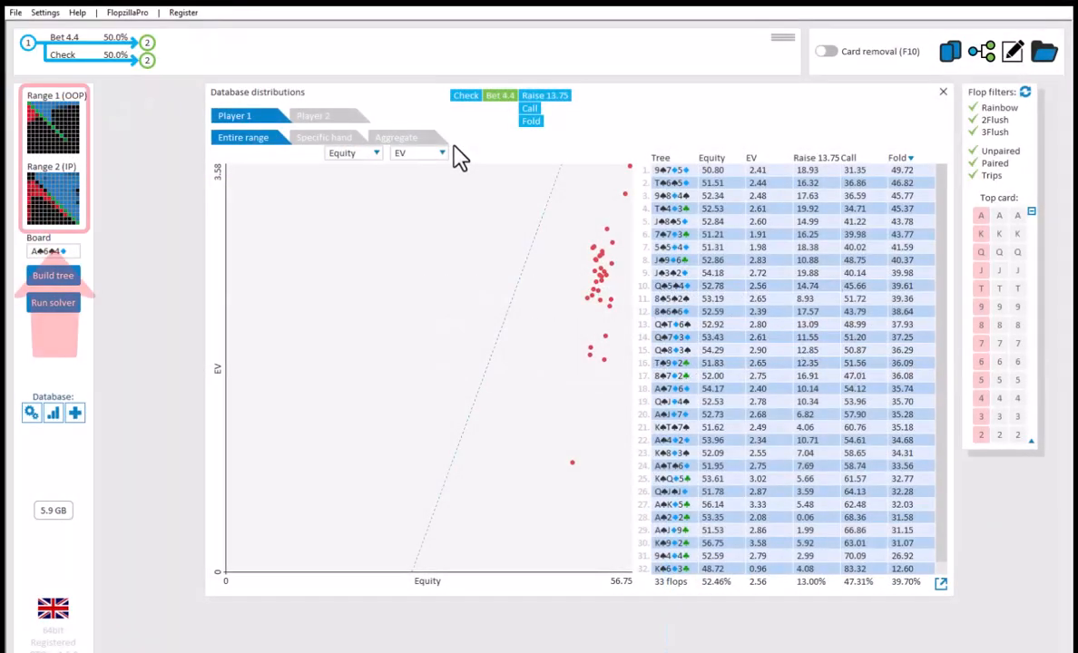
{"action": "left_click", "coordinate": [53, 127]}
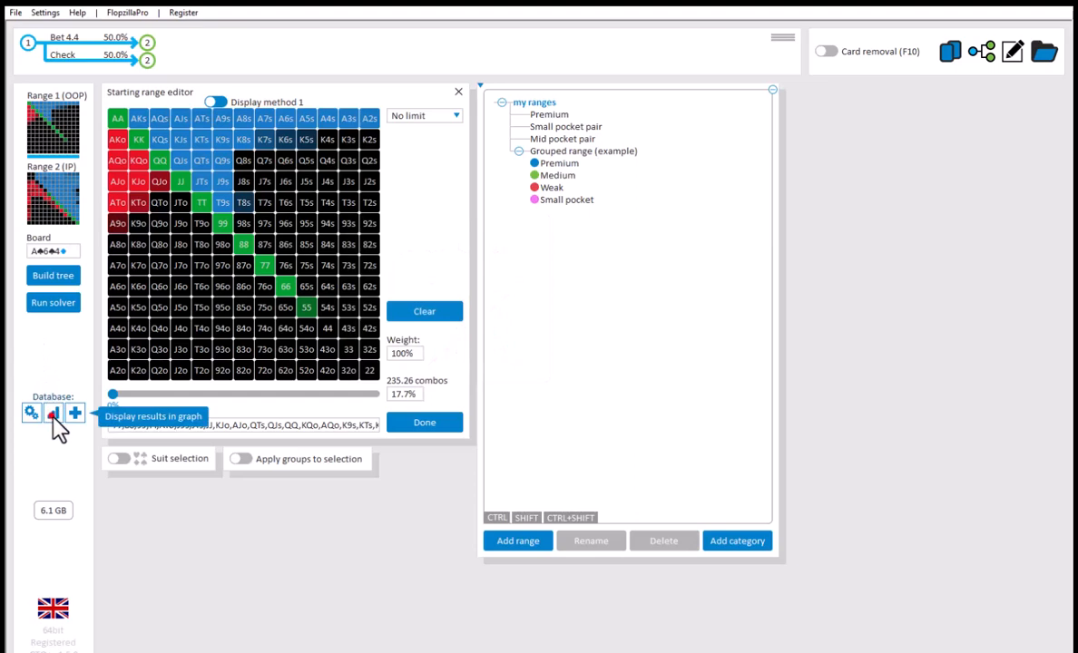
Show aggregate per-hand results across all flops as an equity grid, then an EV grid.
{"action": "left_click", "coordinate": [53, 414]}
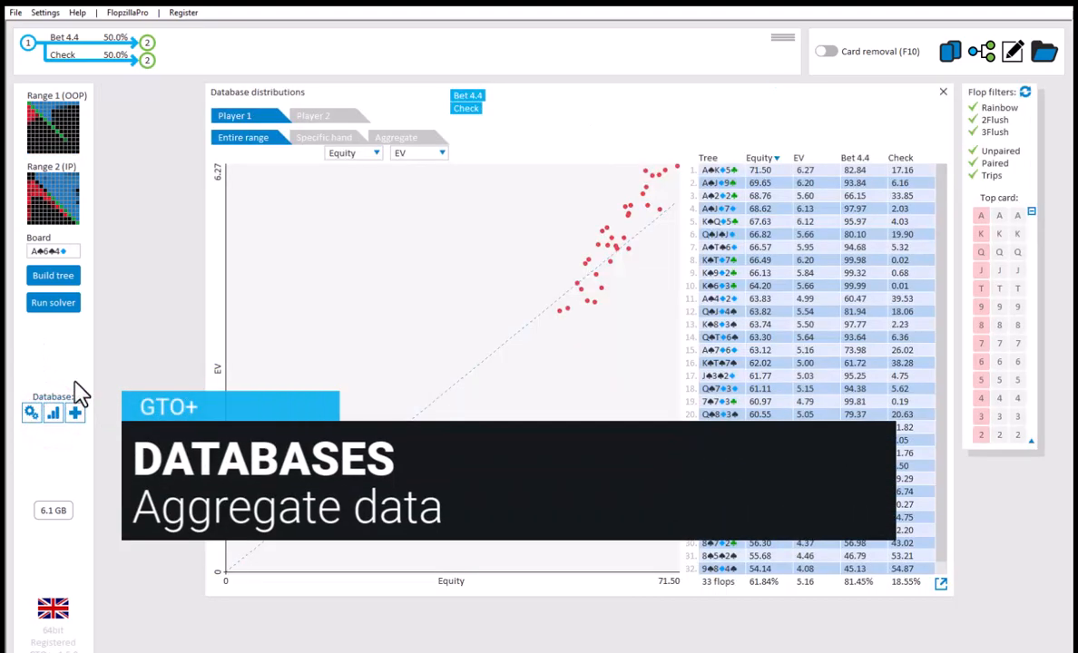
{"action": "left_click", "coordinate": [395, 137]}
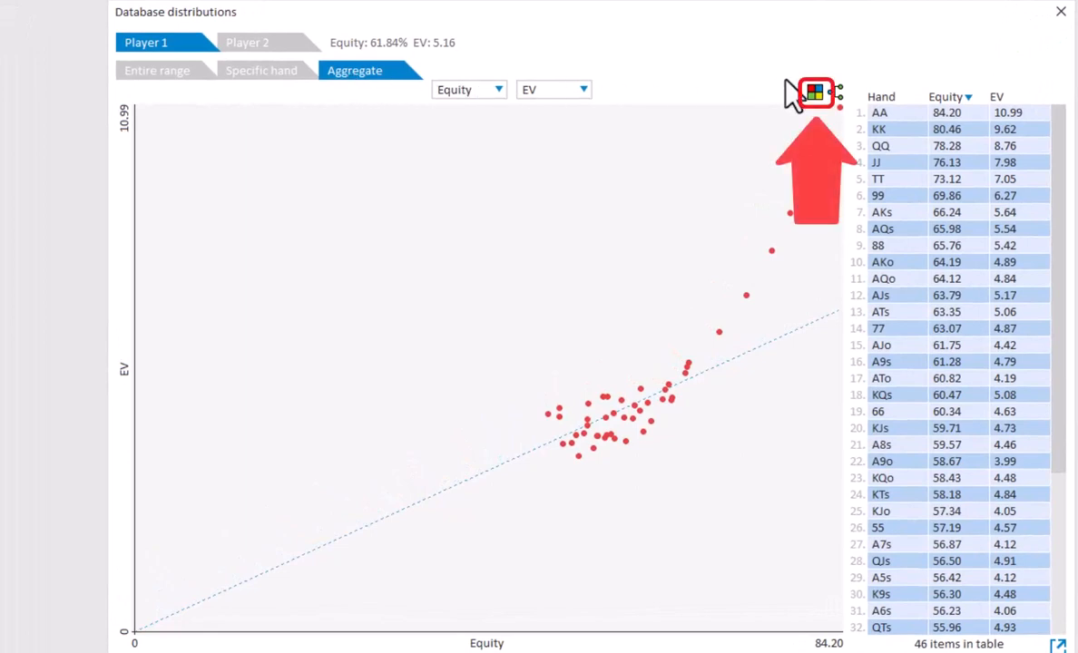
{"action": "left_click", "coordinate": [815, 94]}
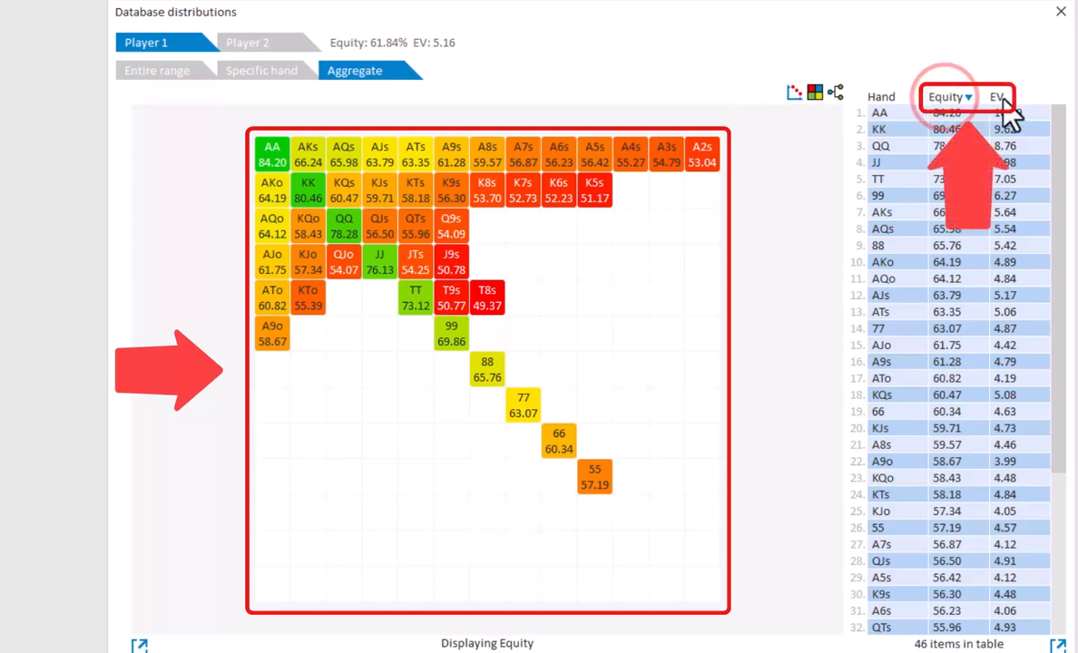
{"action": "left_click", "coordinate": [999, 98]}
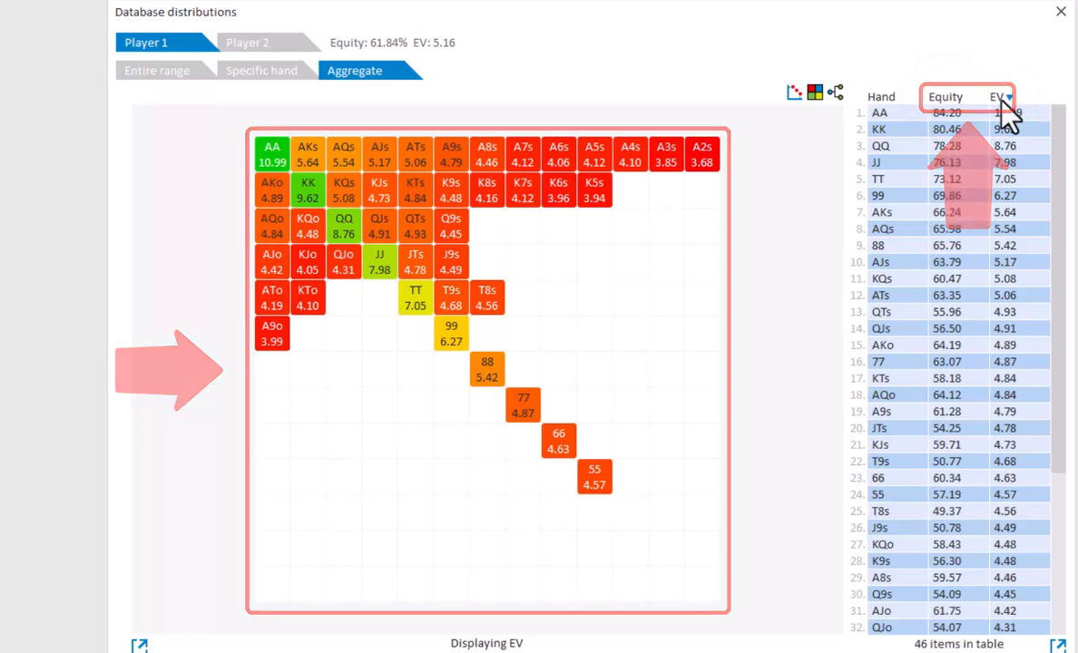
View the aggregate action tree, then return to per-flop results for the entire range.
{"action": "left_click", "coordinate": [833, 93]}
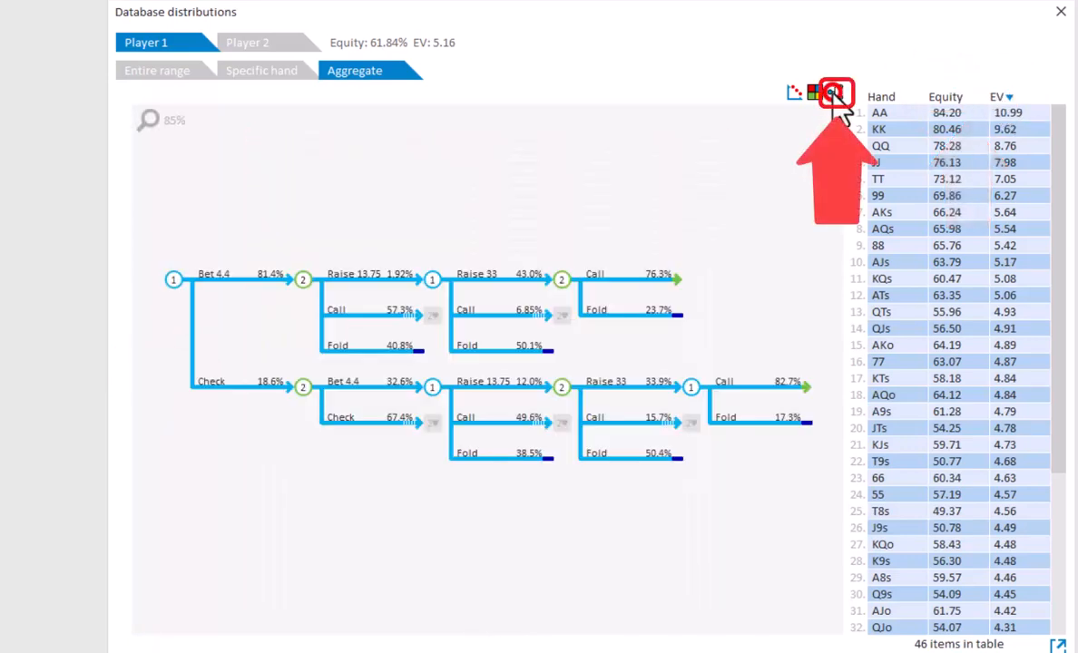
{"action": "left_click", "coordinate": [835, 95]}
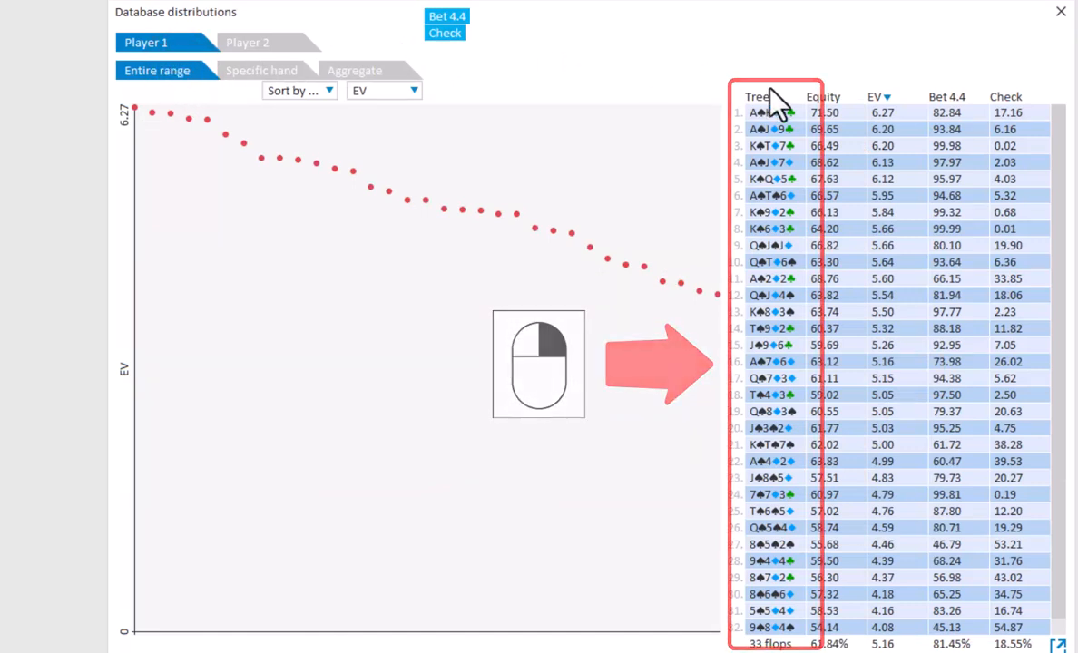
Load a flop row from the Database distributions table as the current solved tree.
{"action": "scroll", "scroll_direction": "down", "scroll_amount": 3}
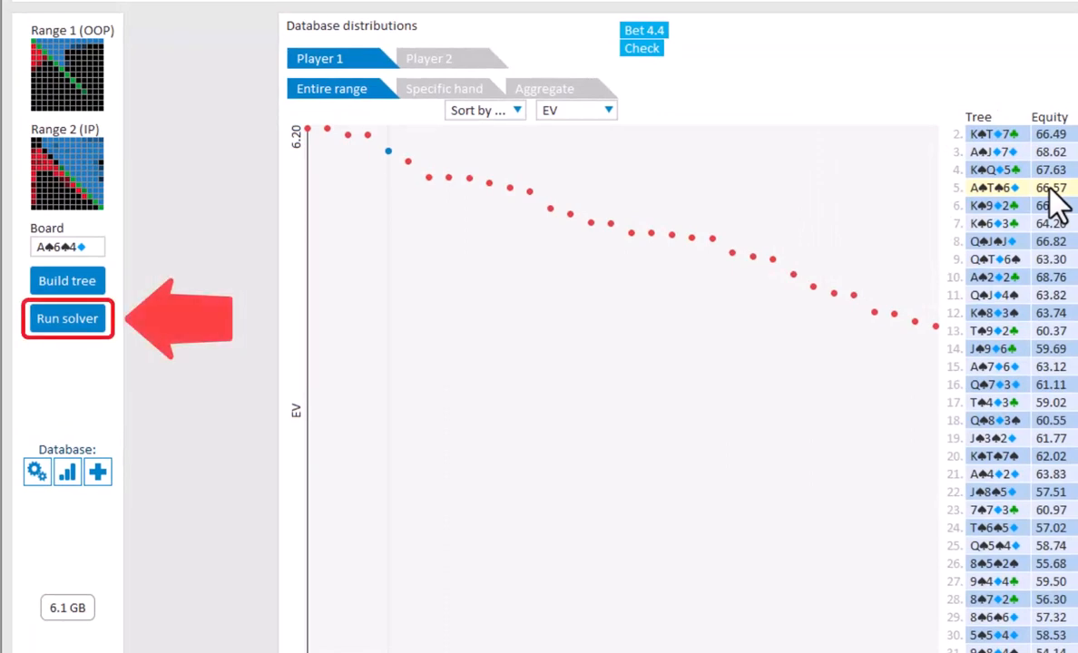
{"action": "left_click", "coordinate": [67, 320]}
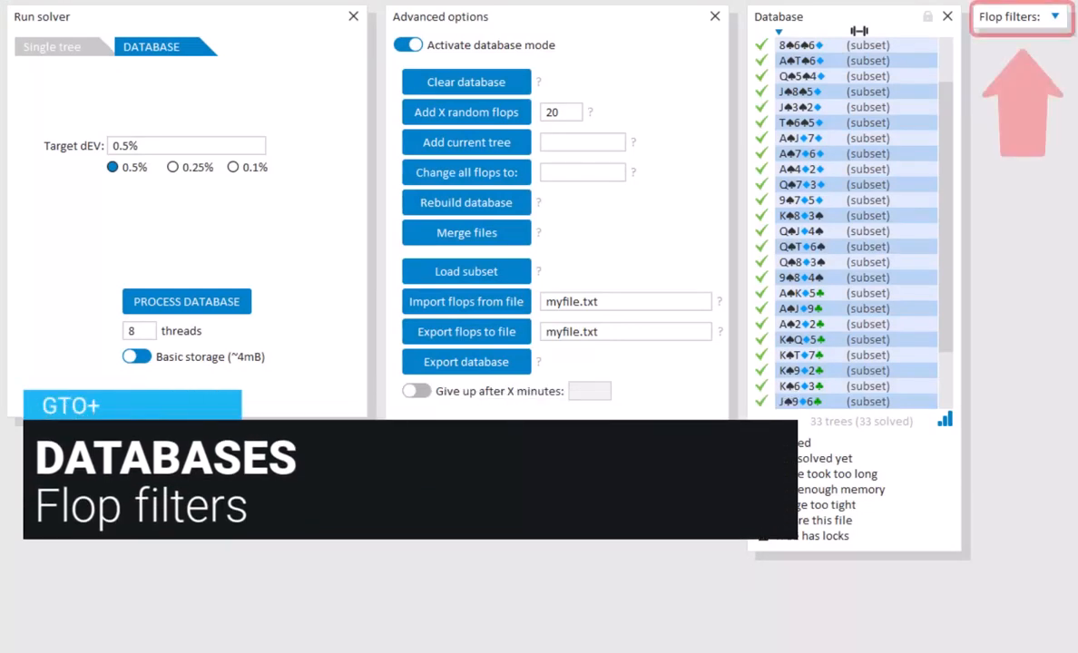
Filter flops by texture, unticking Rainbow, 2Flush, 3Flush, Paired and Trips so 3 trees remain.
{"action": "left_click", "coordinate": [1056, 16]}
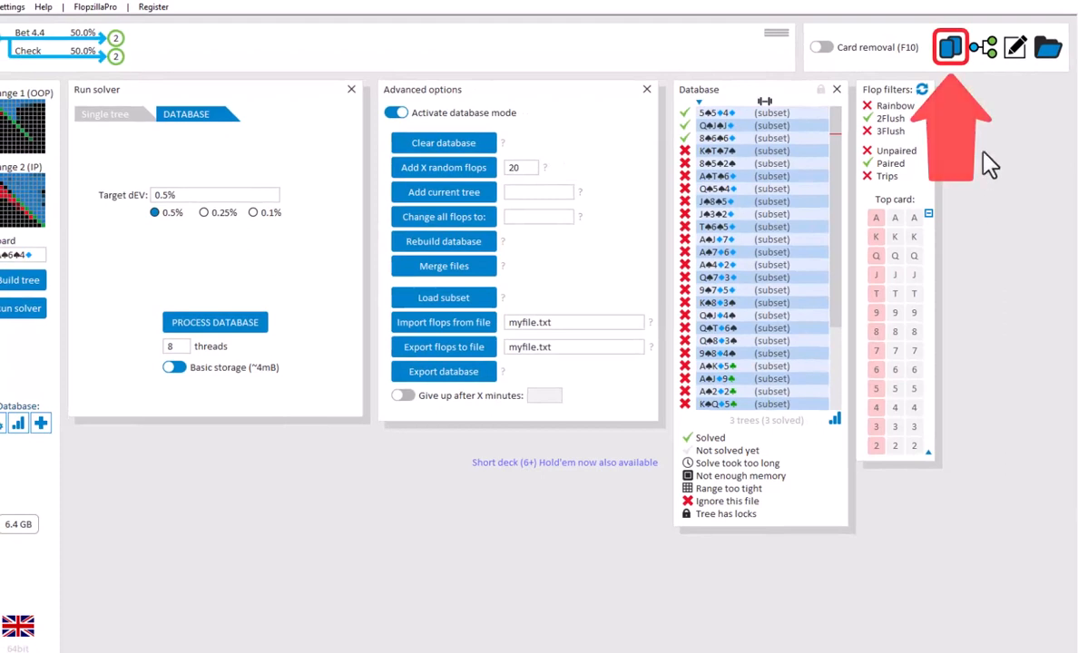
Play against the solution at the table, then return to the database of ten weighted trees.
{"action": "left_click", "coordinate": [951, 47]}
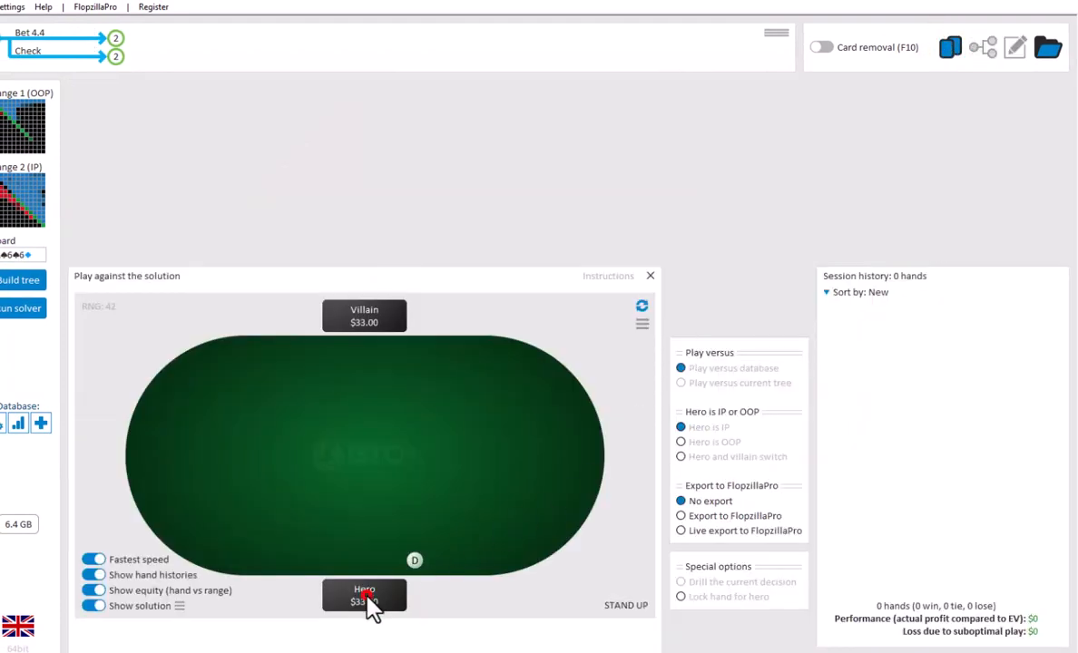
{"action": "left_click", "coordinate": [363, 595]}
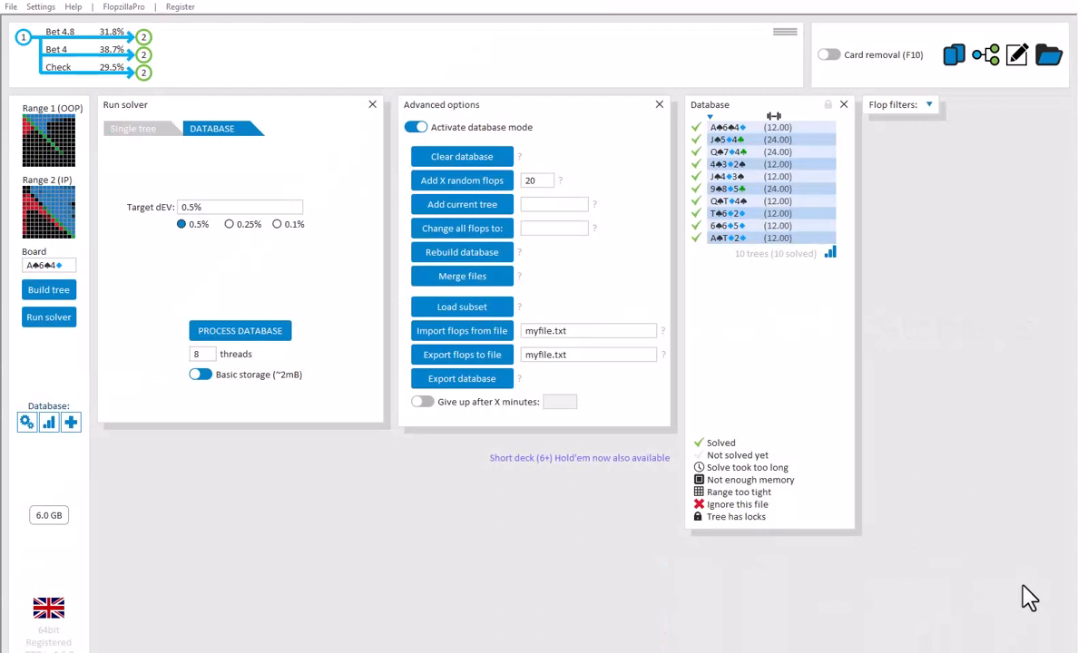
Build a basic tree where the first player bets 33 or checks, and confirm it.
{"action": "left_click", "coordinate": [48, 291]}
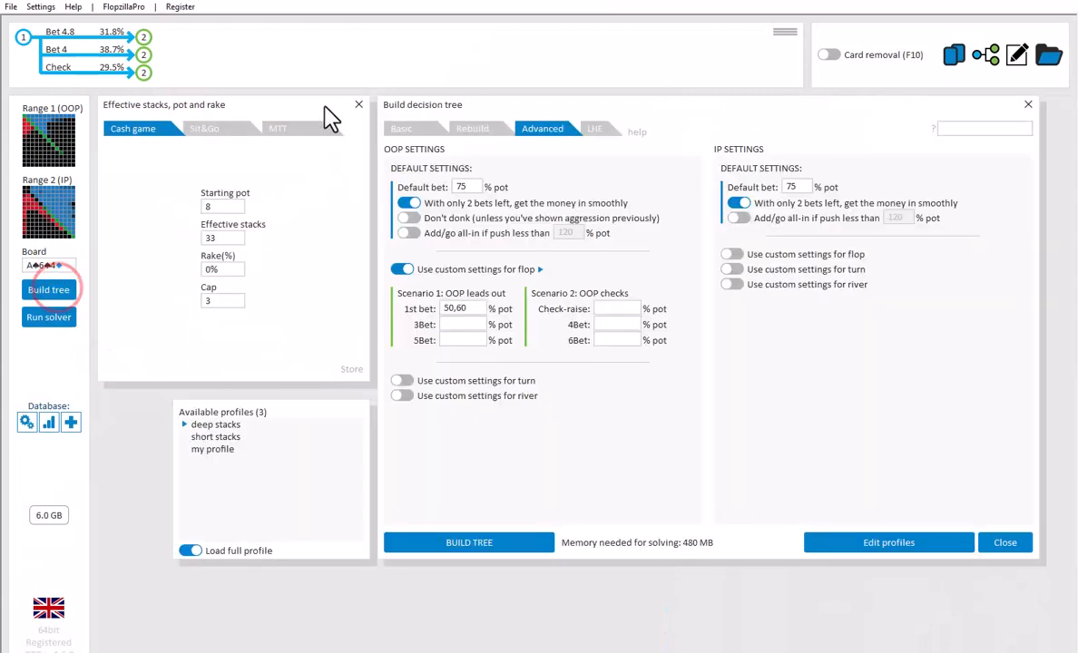
{"action": "left_click", "coordinate": [401, 127]}
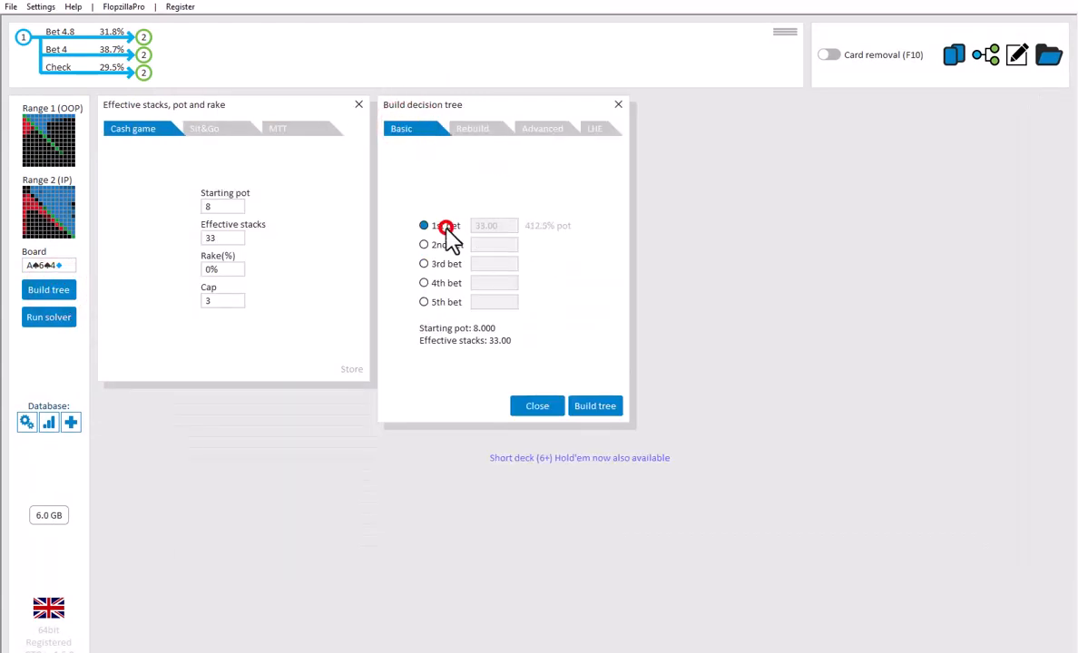
{"action": "left_click", "coordinate": [596, 407]}
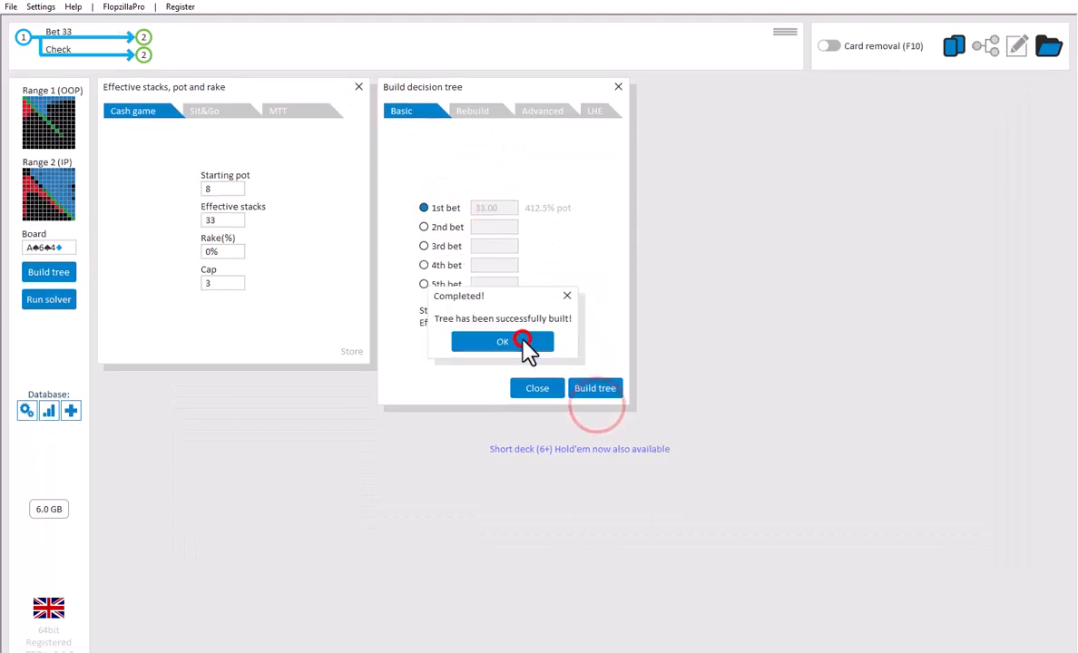
{"action": "left_click", "coordinate": [502, 341]}
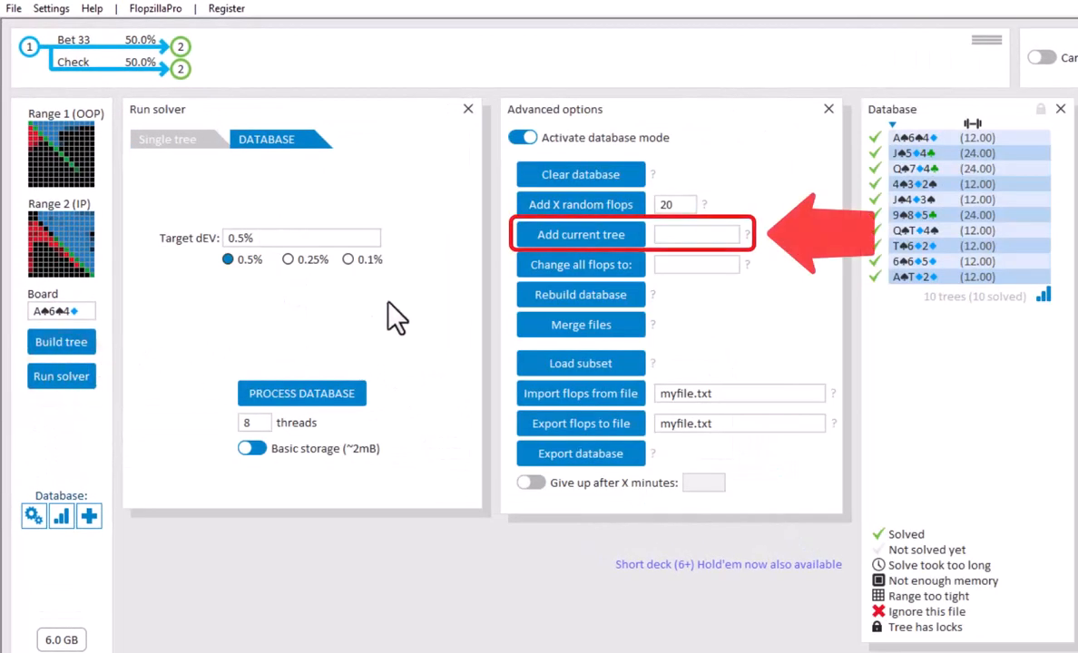
Add the current tree to the database under the custom name mycustomname.
{"action": "left_click", "coordinate": [697, 234]}
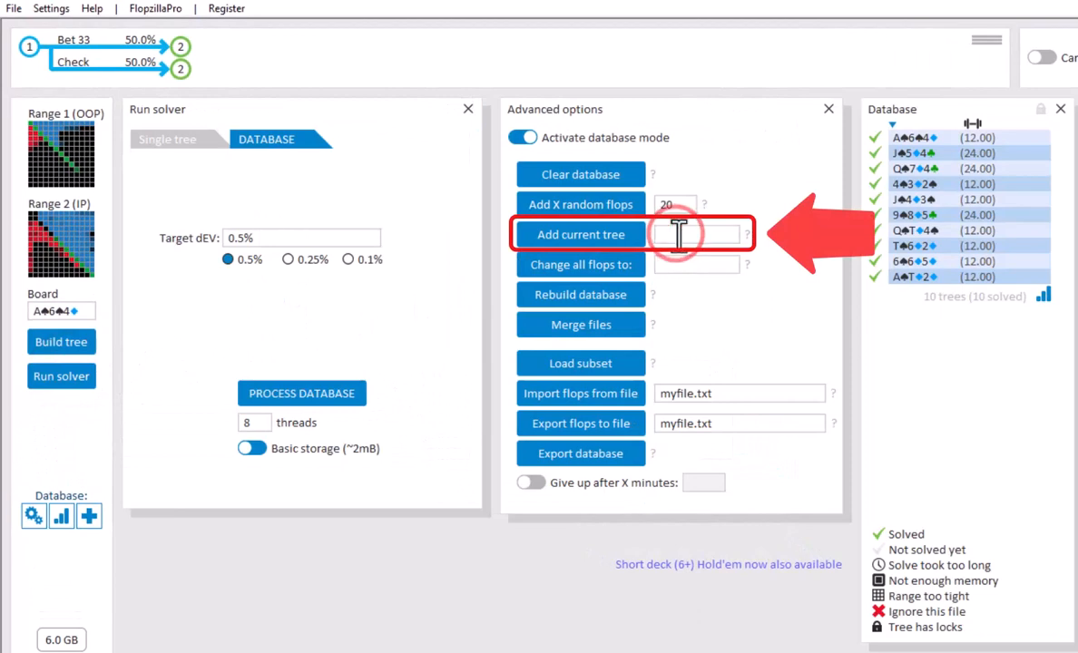
{"action": "type", "text": "my custo"}
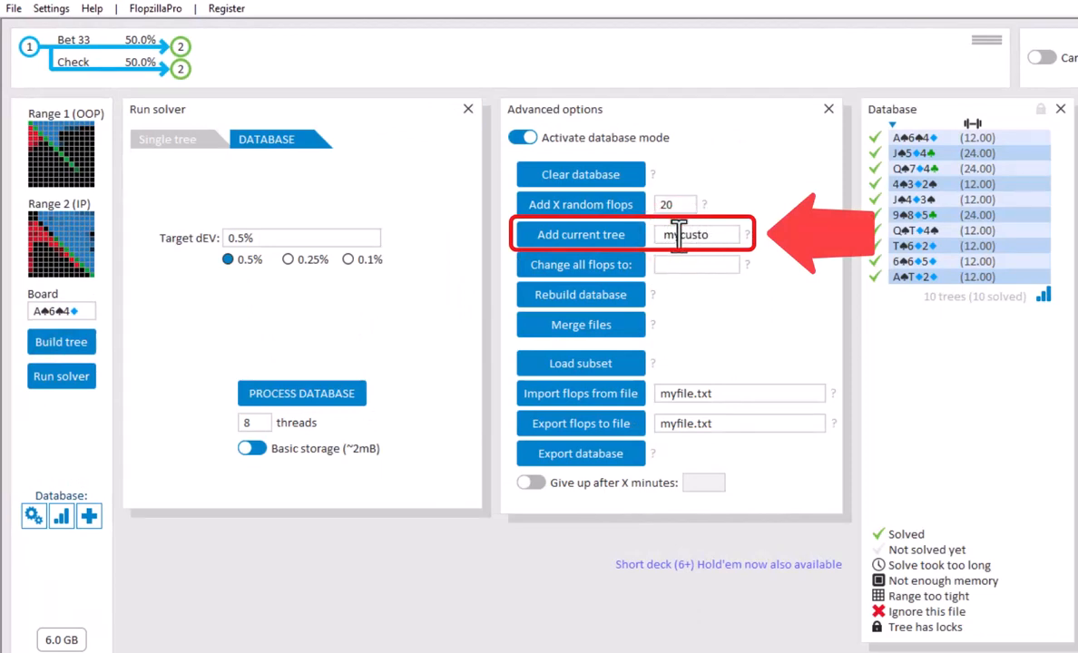
{"action": "left_click", "coordinate": [580, 235]}
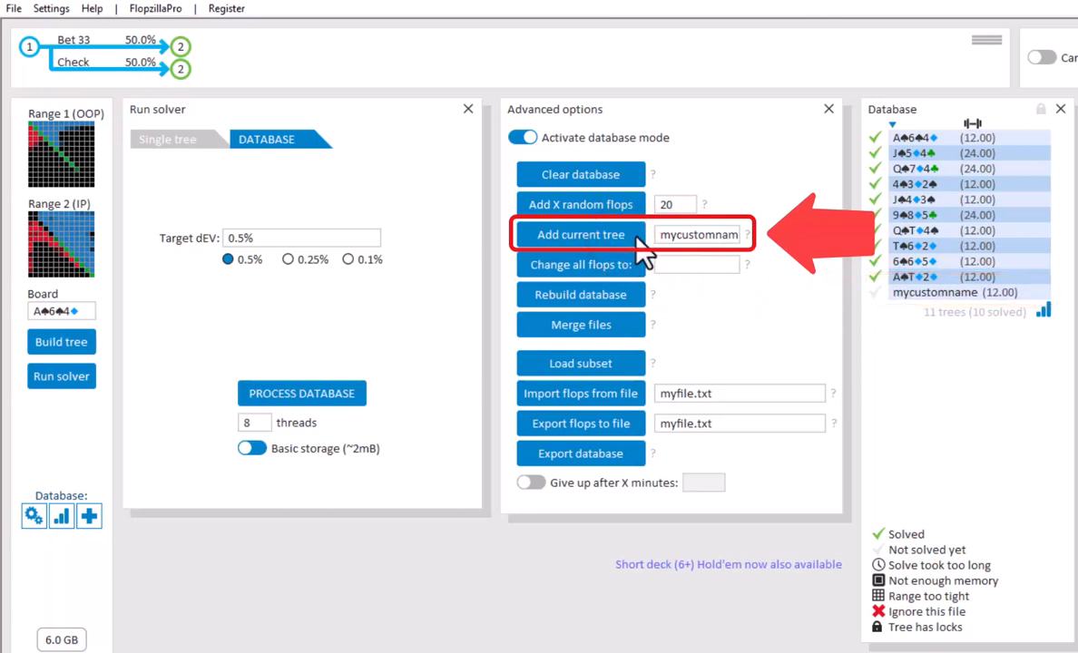
Replace the name field with AhAcA and add the current tree again.
{"action": "left_click", "coordinate": [698, 234]}
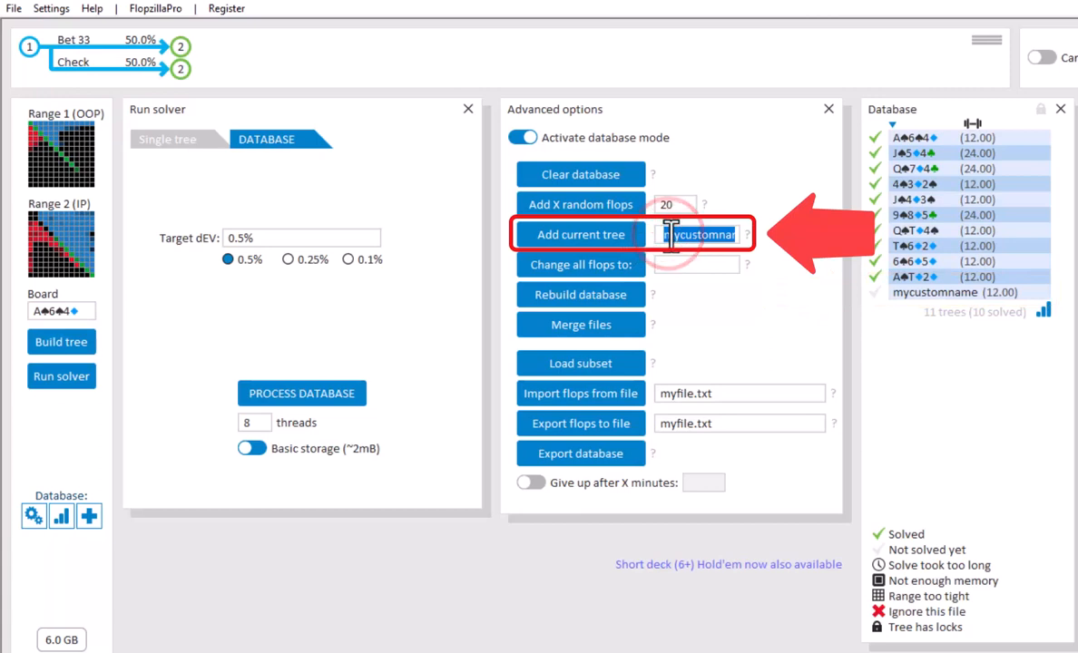
{"action": "type", "text": "AhAcA"}
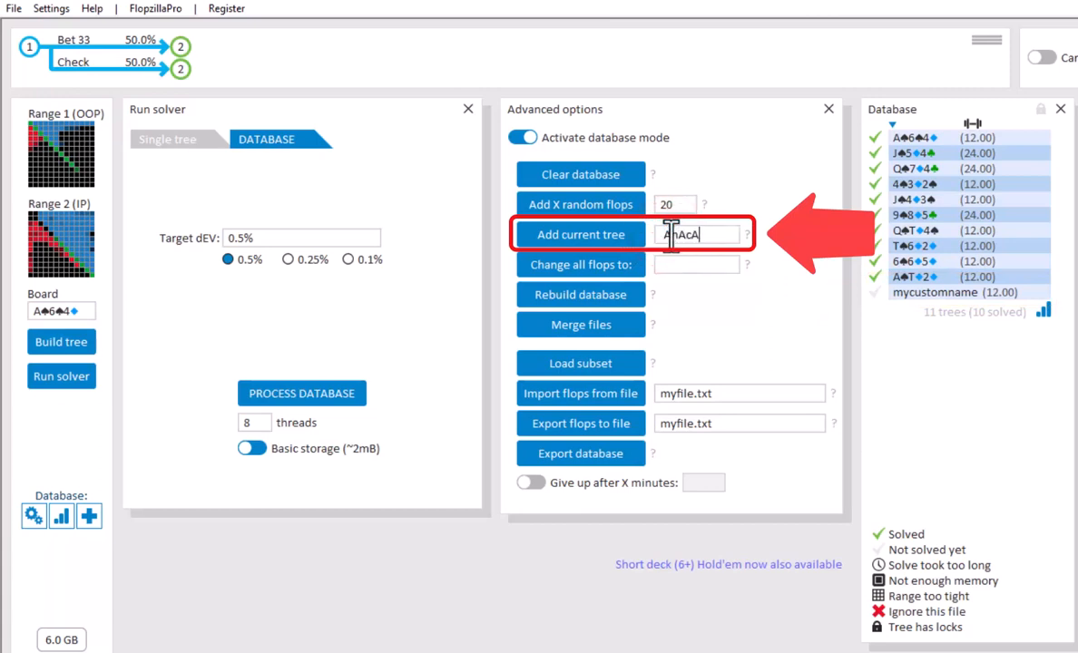
{"action": "left_click", "coordinate": [581, 234]}
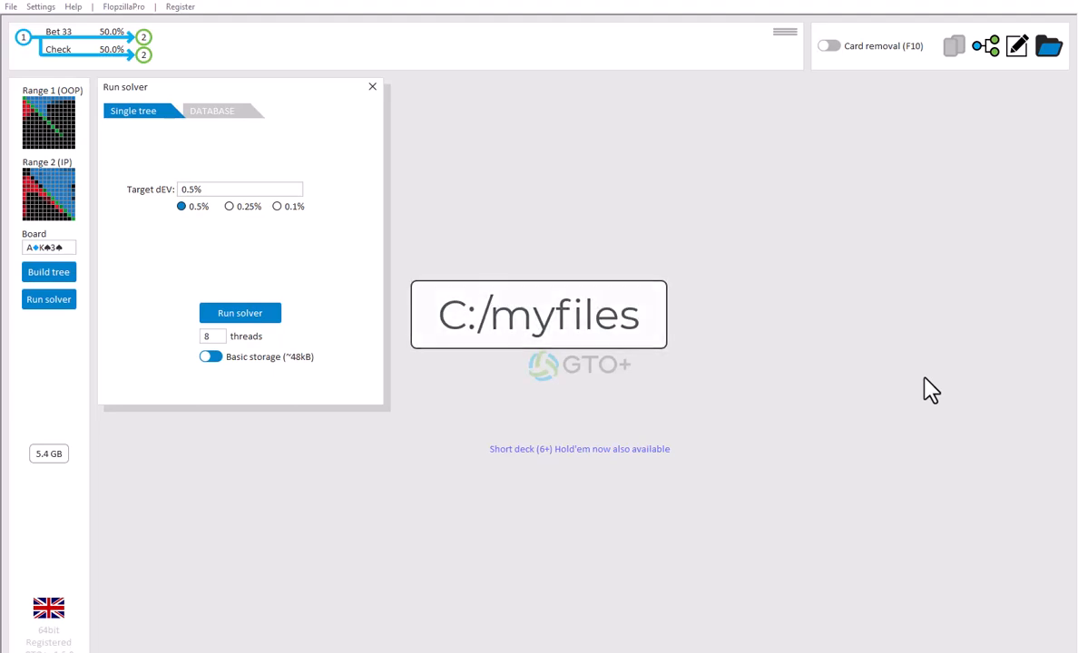
Set batch processing of .gto files to use the myfiles folder on the C drive.
{"action": "left_click", "coordinate": [1049, 47]}
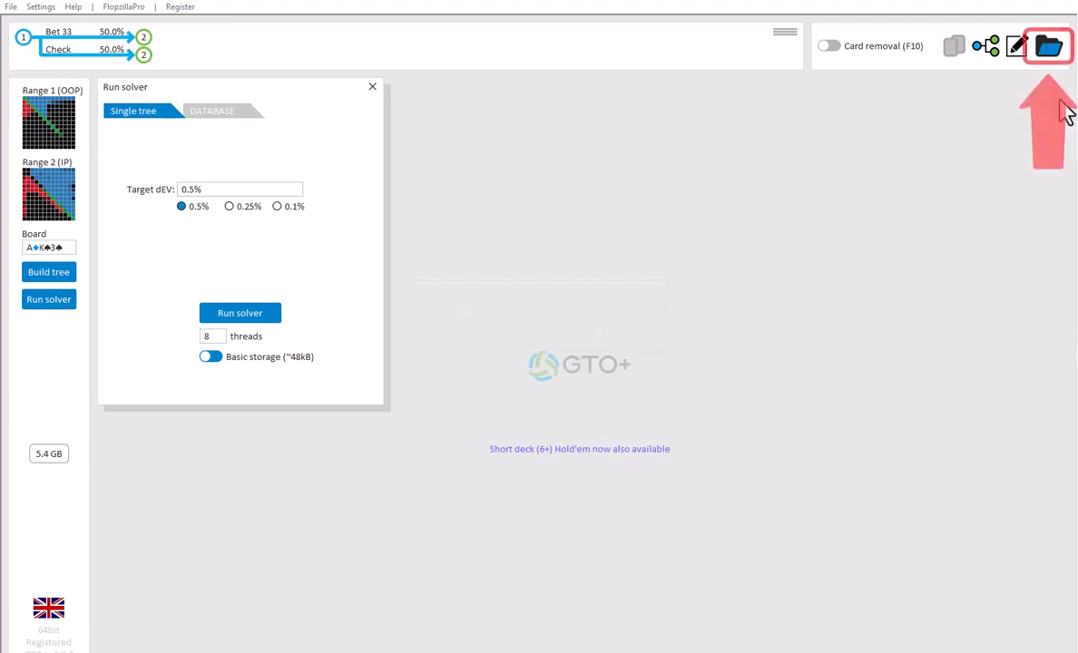
{"action": "left_click", "coordinate": [1050, 47]}
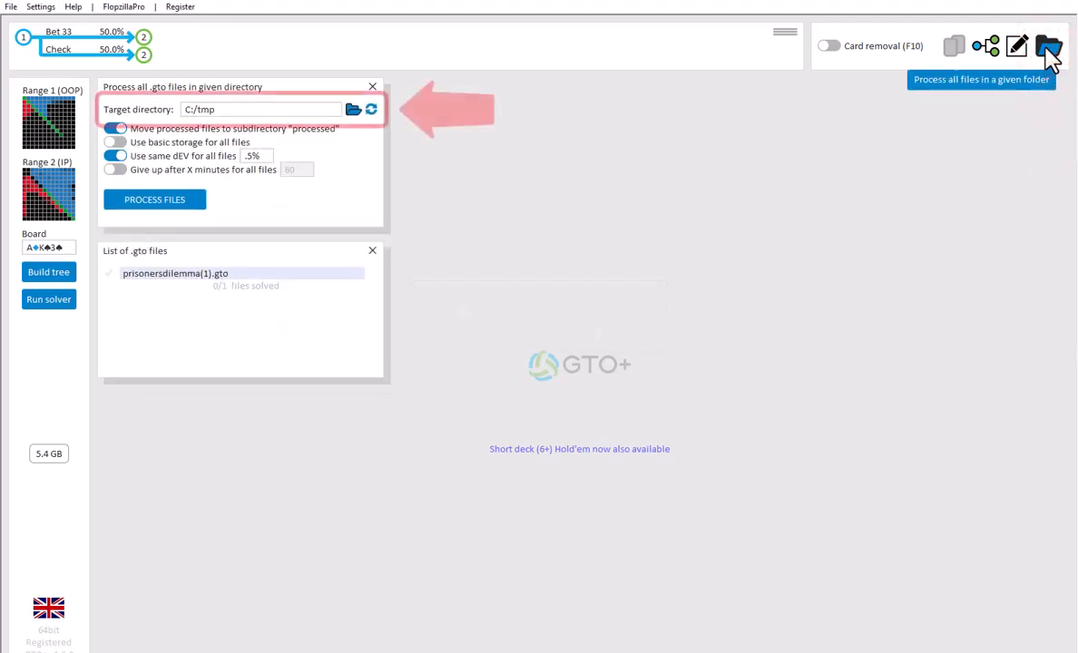
{"action": "left_click", "coordinate": [352, 109]}
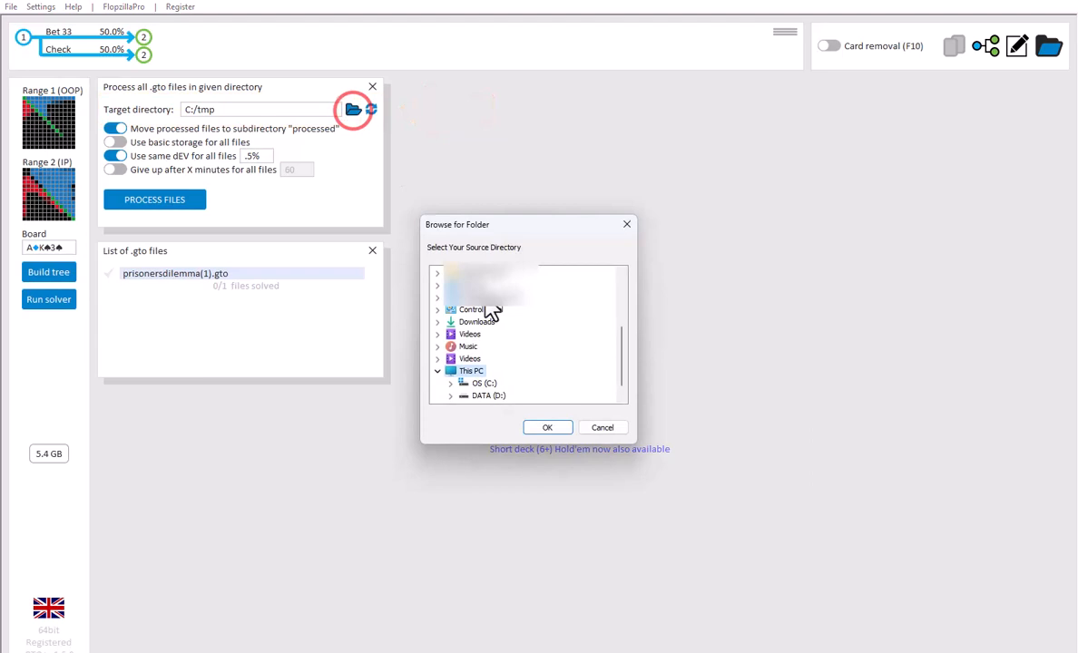
{"action": "left_click", "coordinate": [450, 383]}
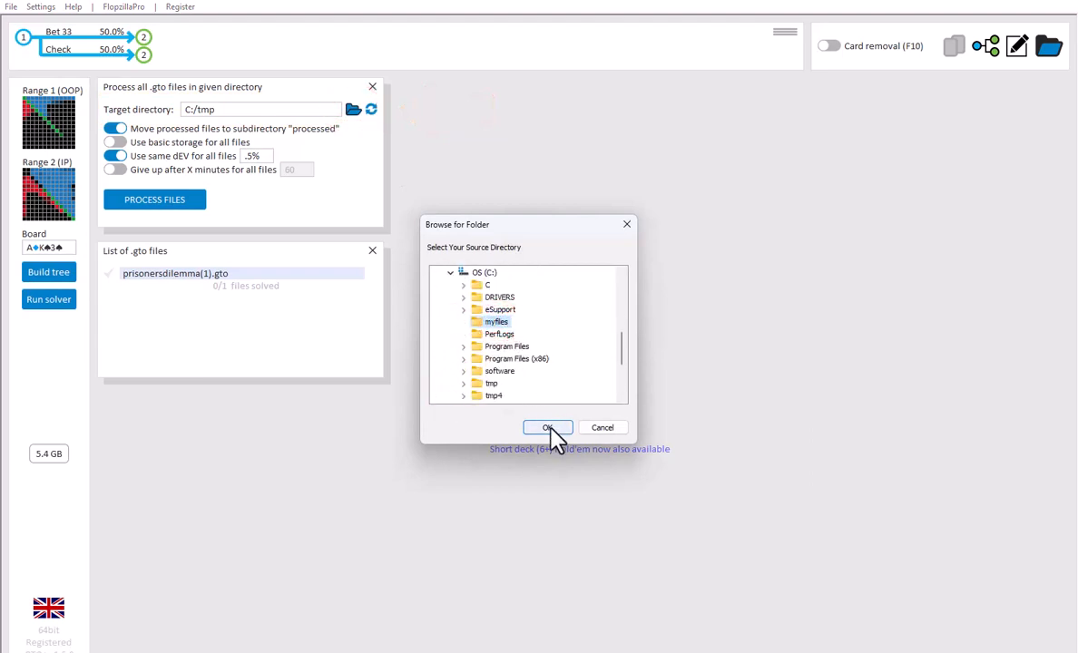
{"action": "left_click", "coordinate": [546, 429]}
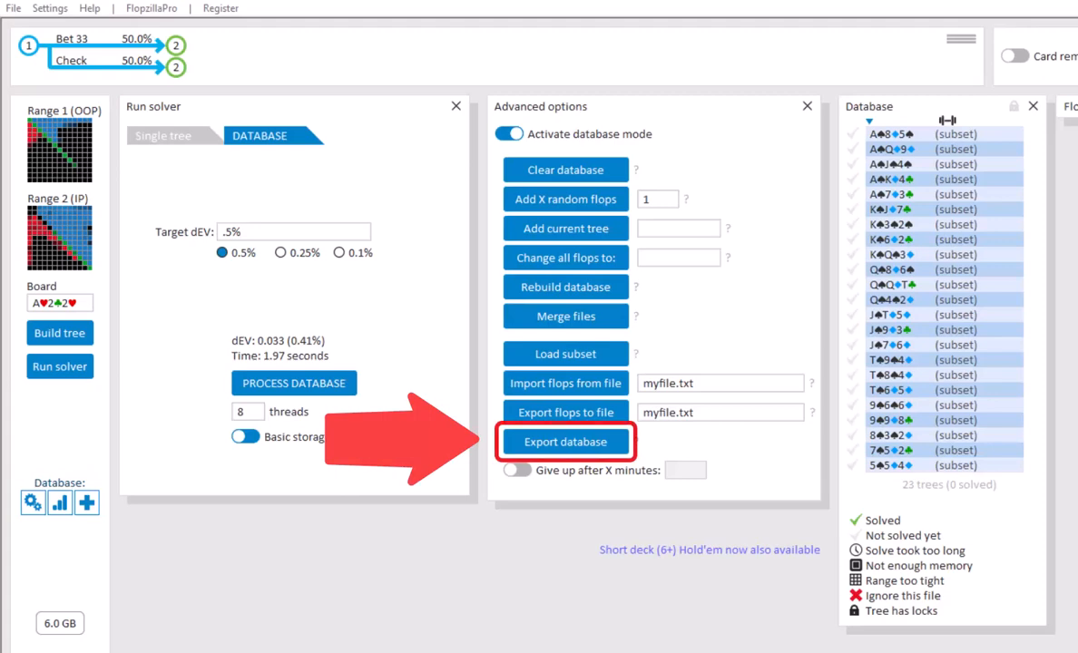
Export the 23-flop database as separate tree files into the myfiles folder.
{"action": "left_click", "coordinate": [566, 442]}
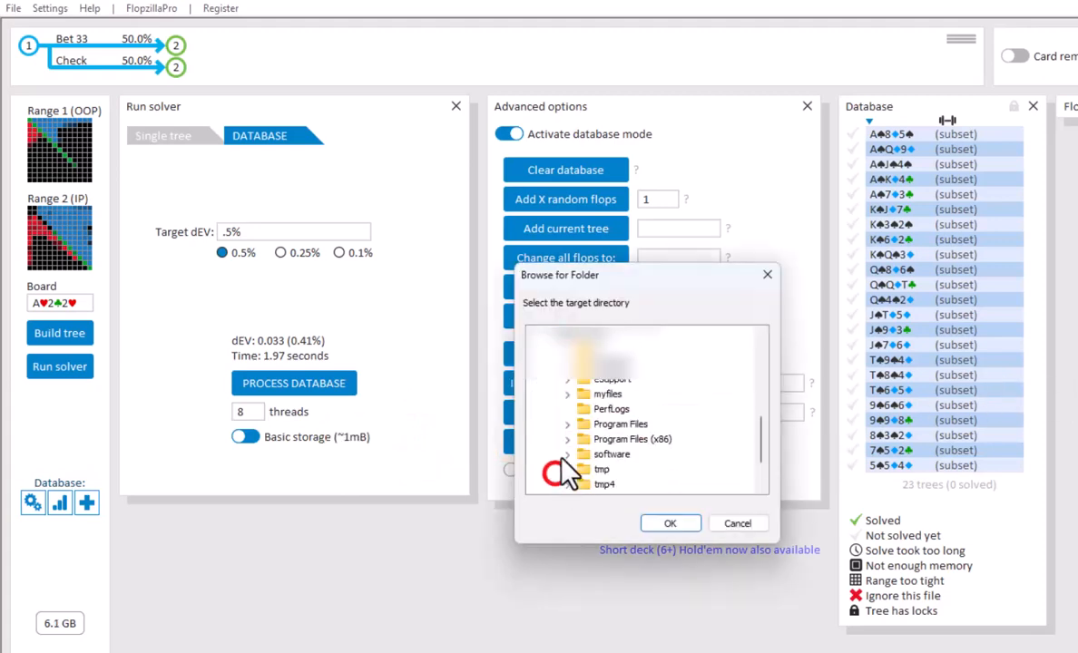
{"action": "left_click", "coordinate": [610, 394]}
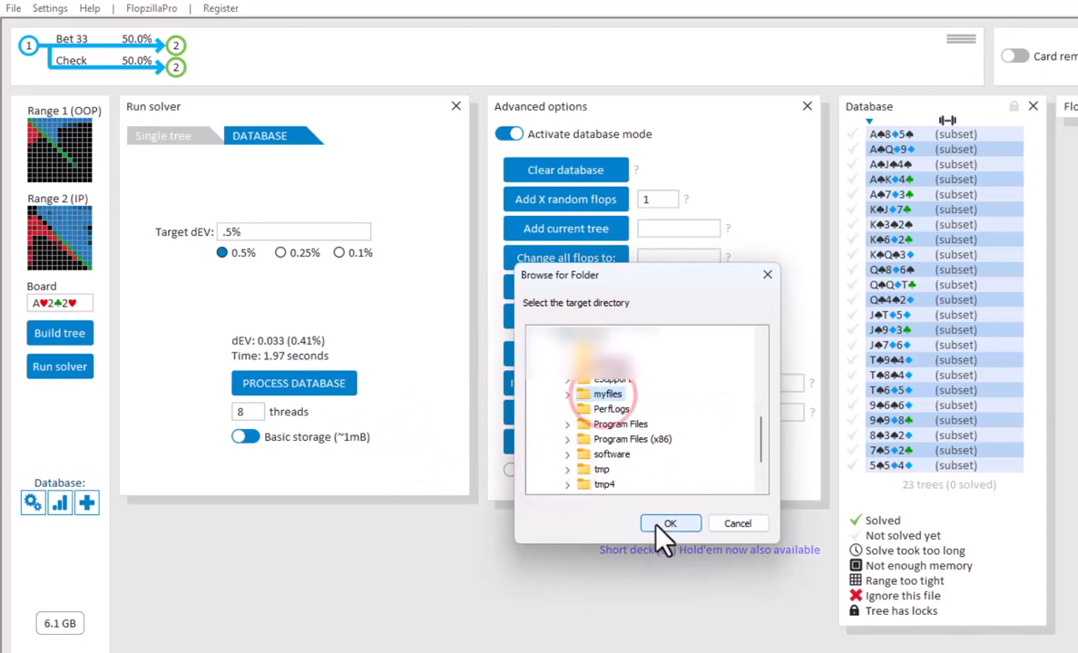
{"action": "left_click", "coordinate": [670, 523]}
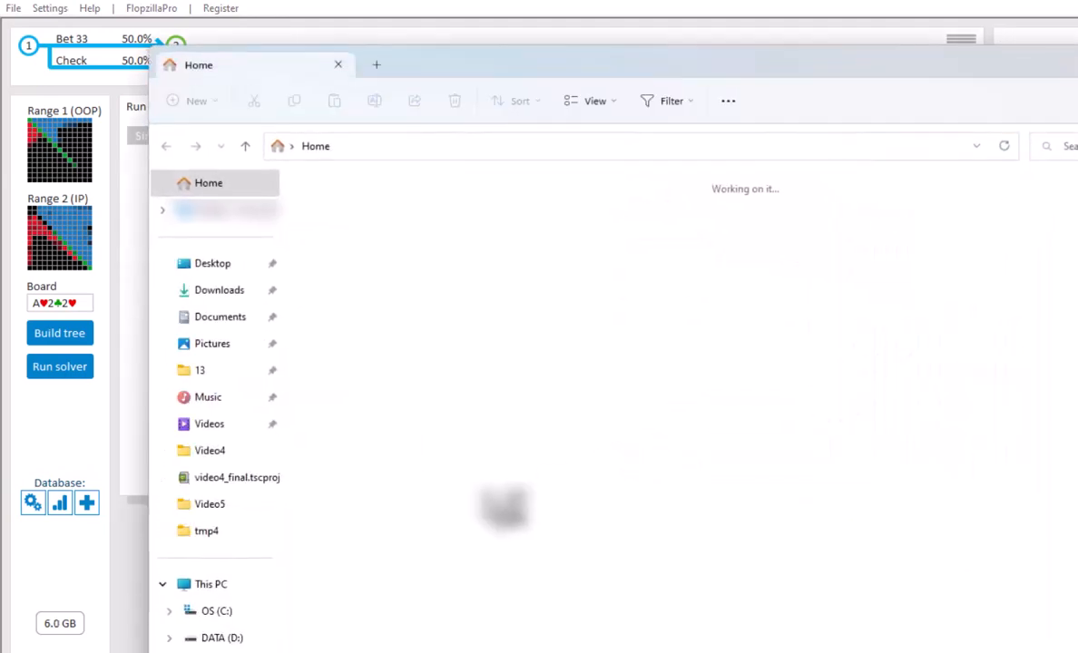
Browse the C drive in File Explorer into the folder holding the exported trees.
{"action": "left_click", "coordinate": [216, 610]}
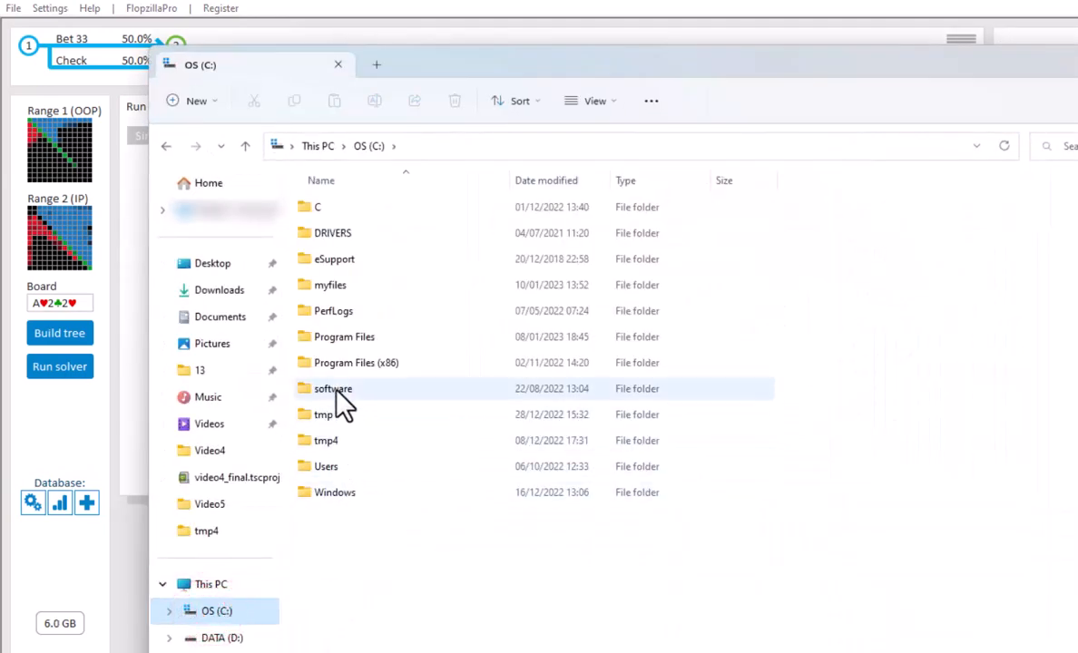
{"action": "double_click", "coordinate": [330, 285]}
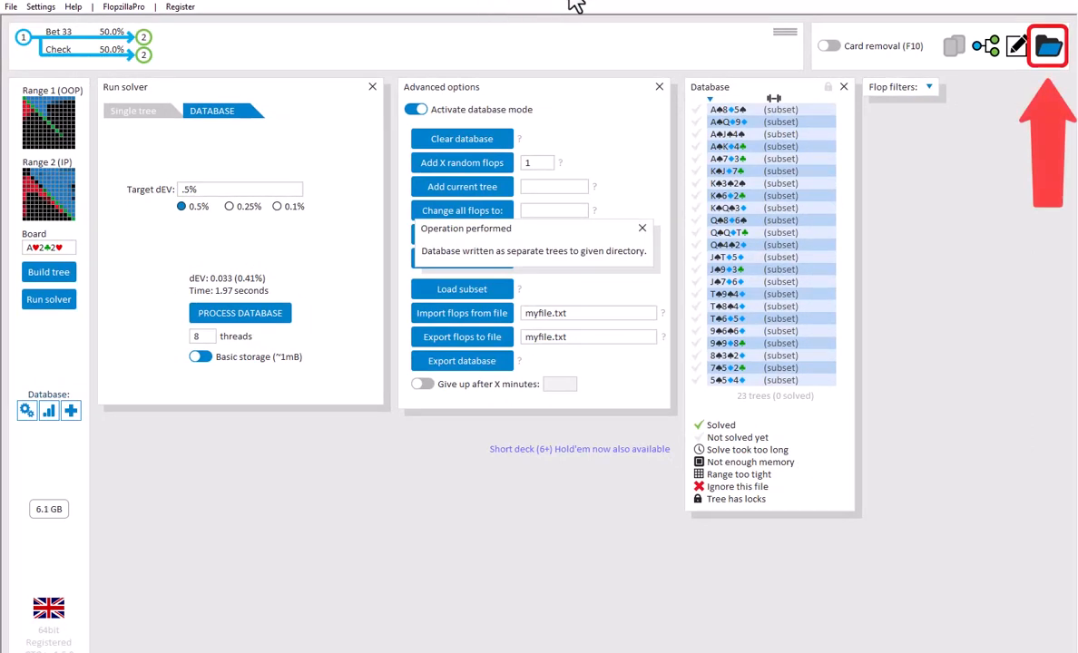
Batch-solve all 23 tree files in C:/myfiles, then return to the database view.
{"action": "left_click", "coordinate": [1049, 45]}
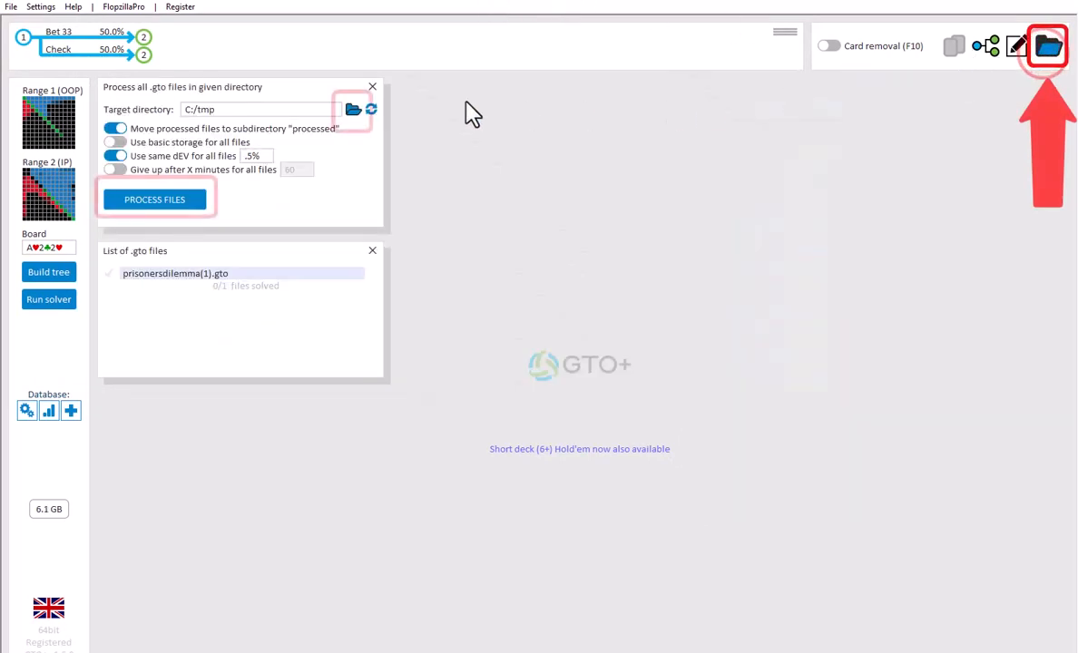
{"action": "left_click", "coordinate": [352, 110]}
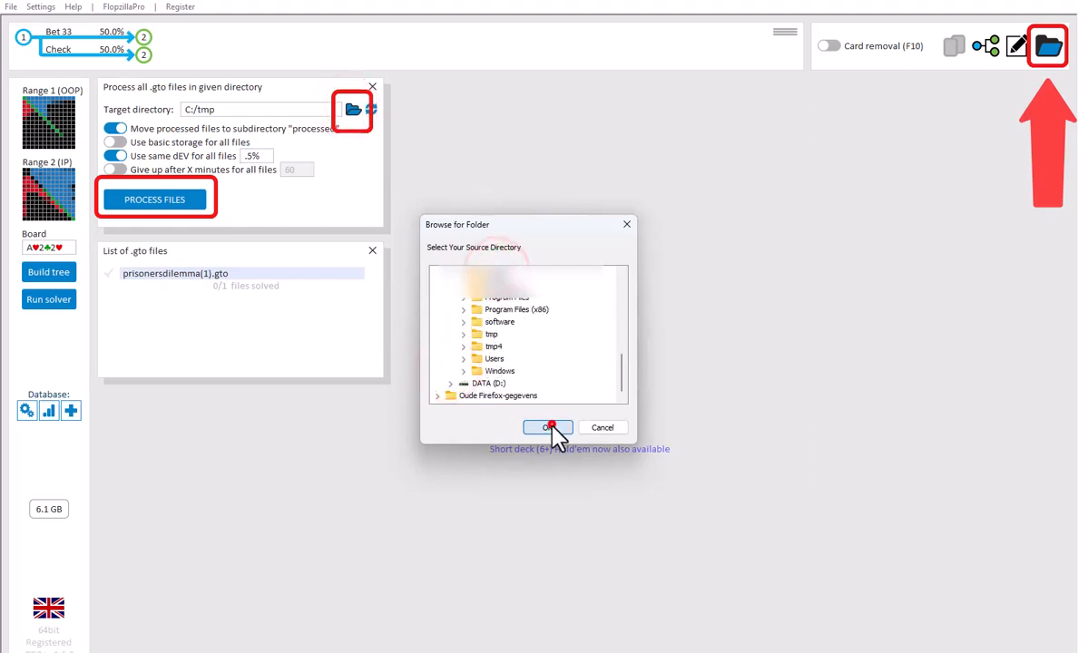
{"action": "left_click", "coordinate": [549, 429]}
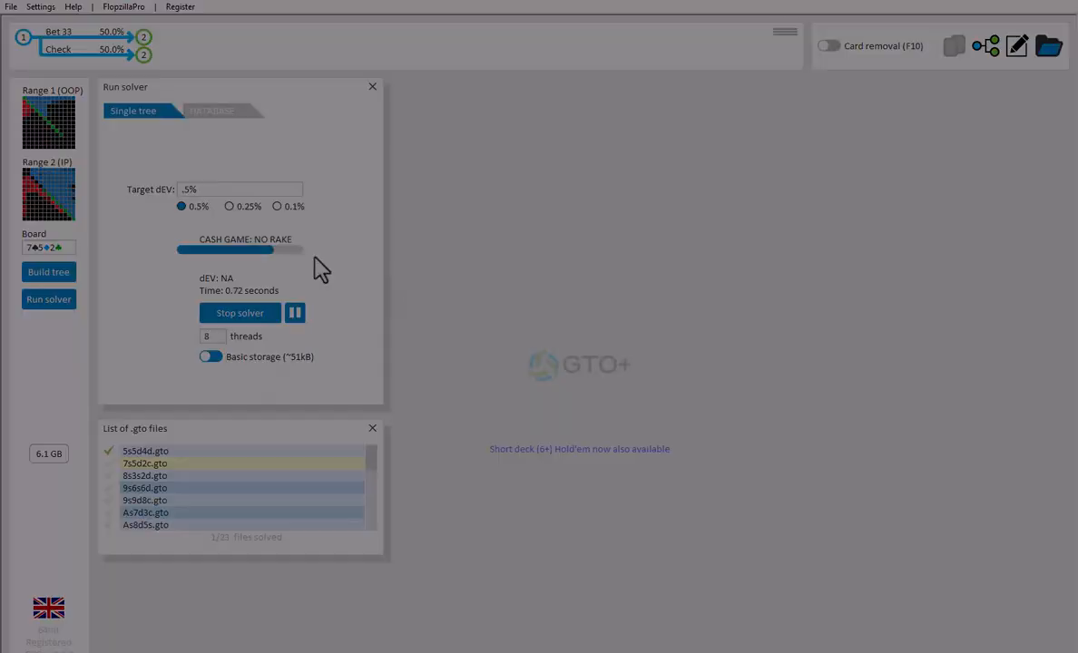
{"action": "left_click", "coordinate": [212, 110]}
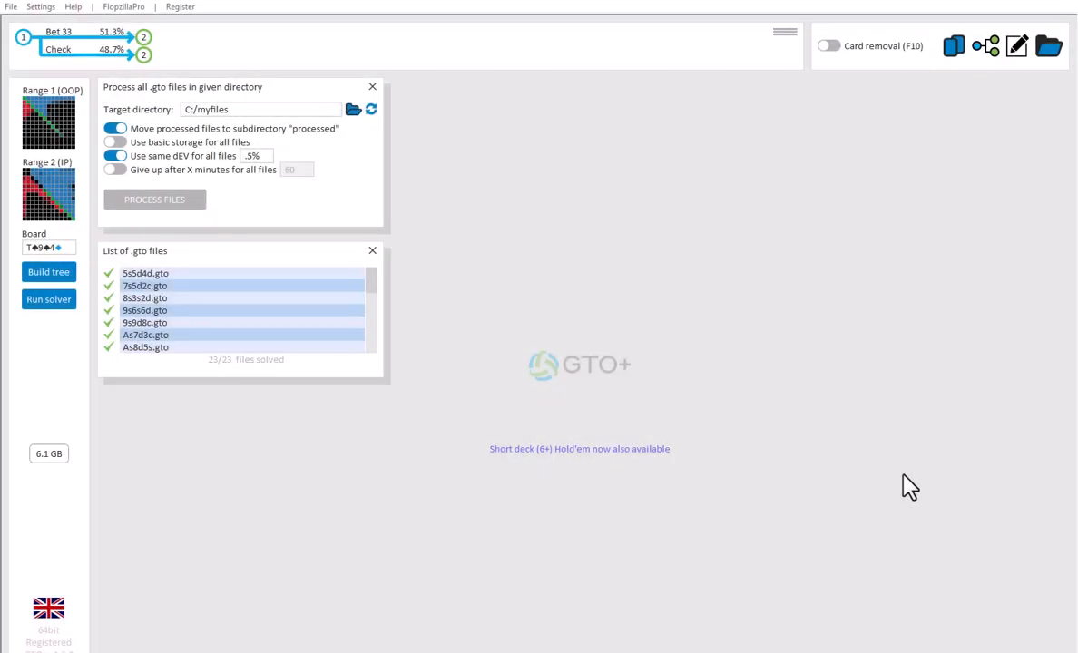
{"action": "left_click", "coordinate": [49, 305]}
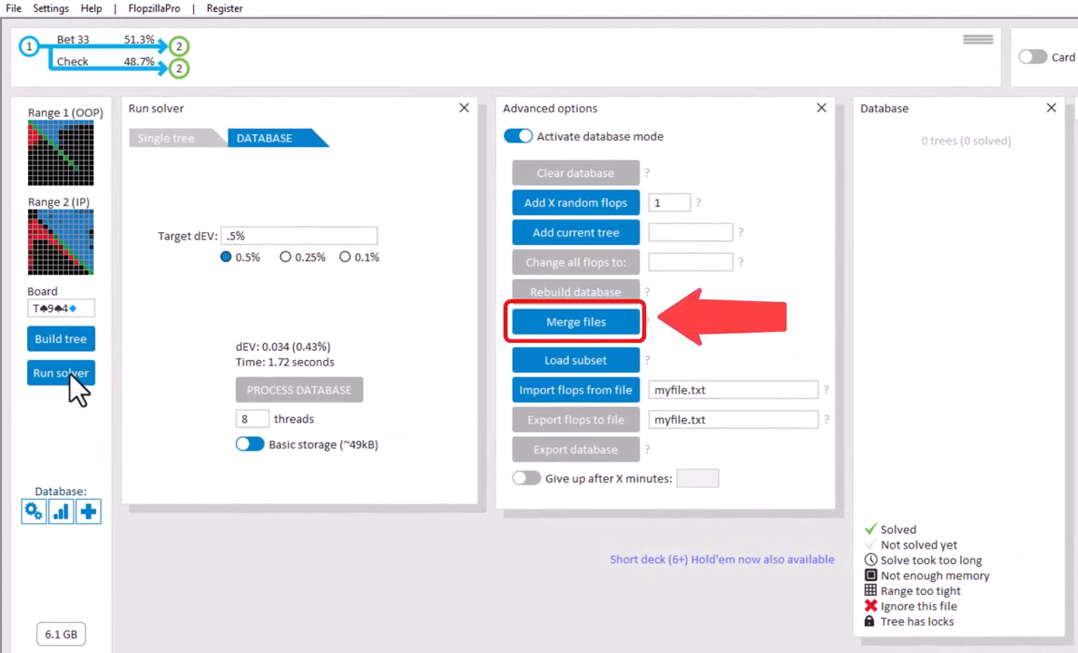
{"action": "mouse_move", "coordinate": [599, 336]}
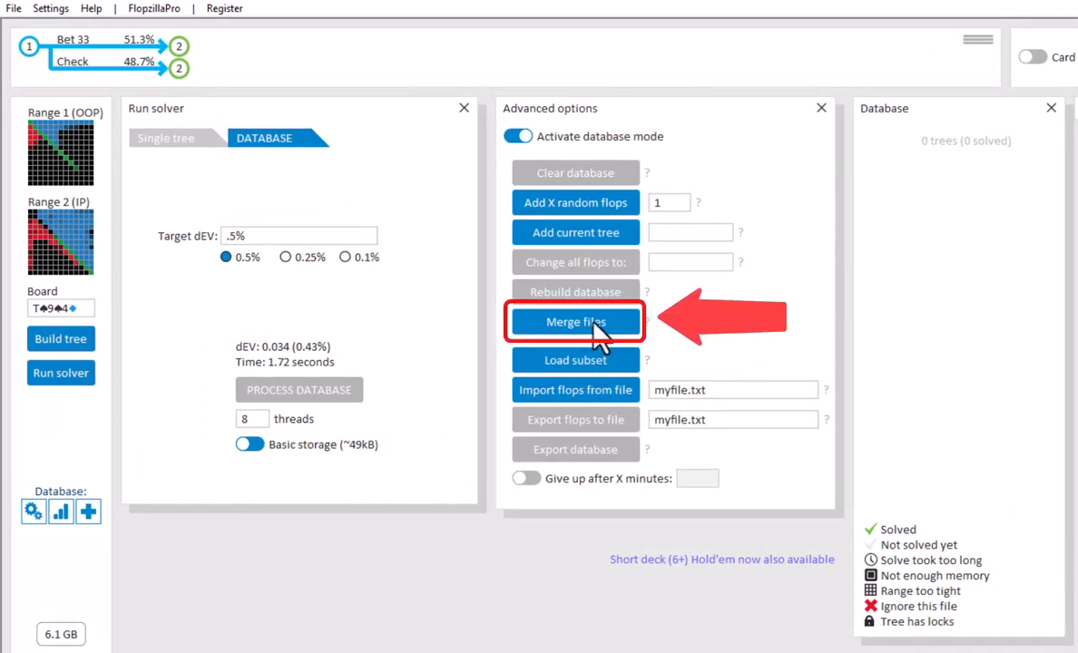
Merge solved files from C://myfiles into the database using weights from a subset (23).
{"action": "left_click", "coordinate": [575, 323]}
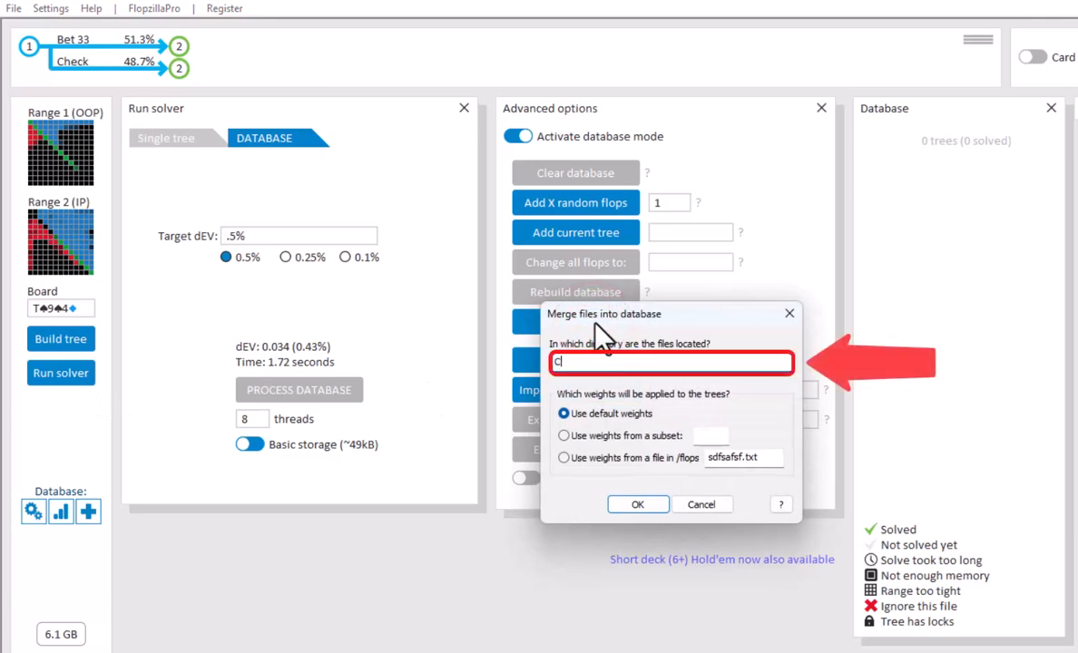
{"action": "type", "text": "://myfiles"}
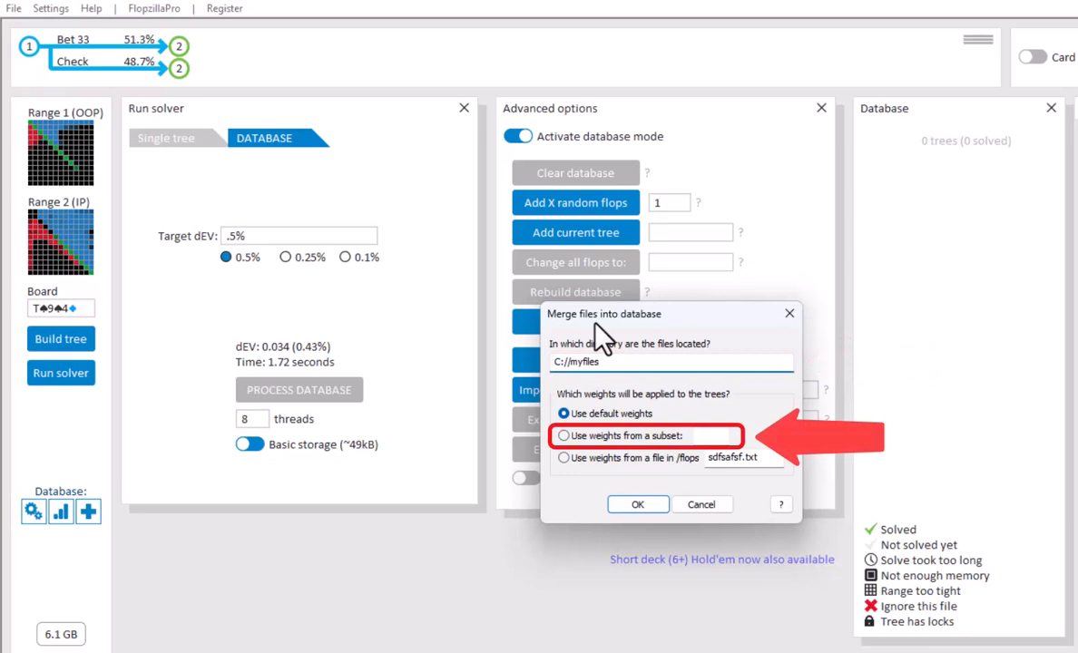
{"action": "left_click", "coordinate": [563, 436]}
{"action": "type", "text": "23"}
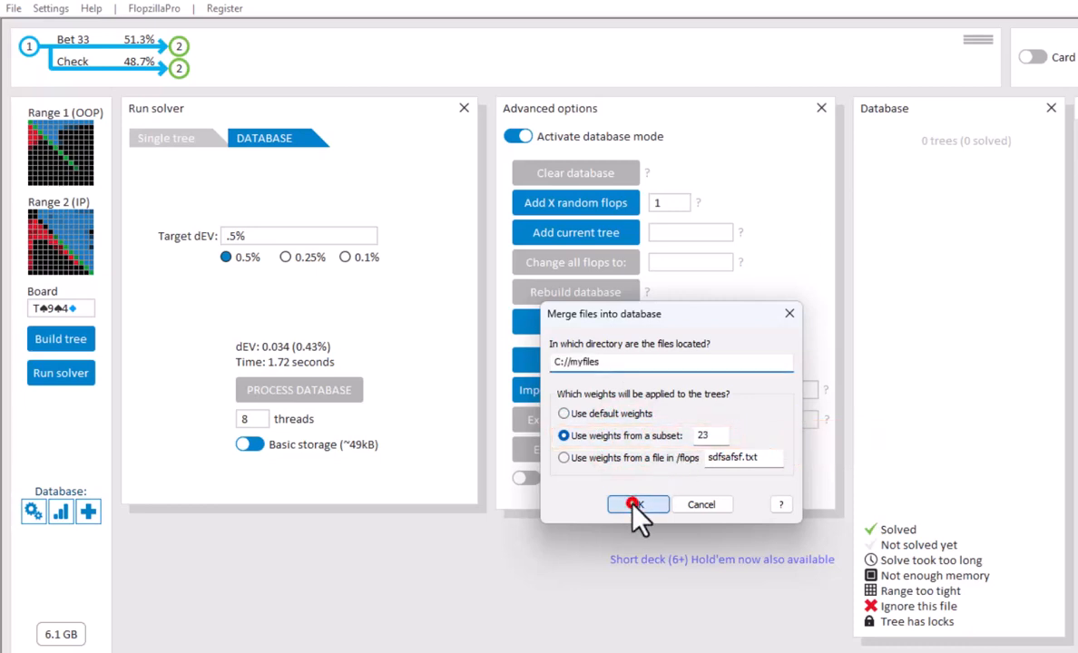
{"action": "left_click", "coordinate": [637, 504]}
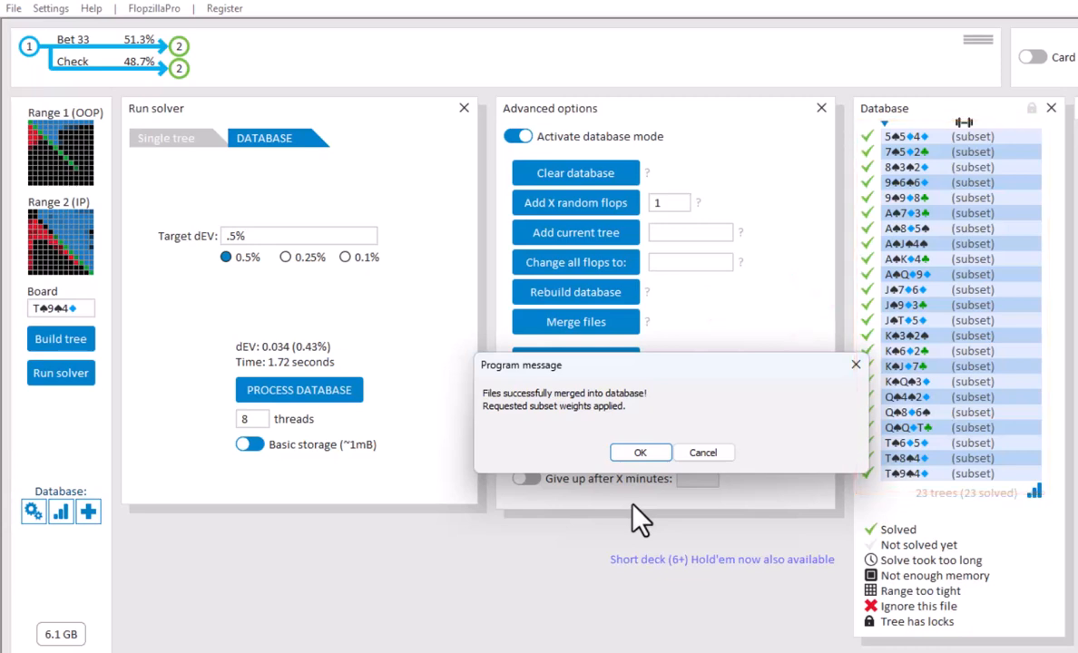
{"action": "left_click", "coordinate": [639, 452]}
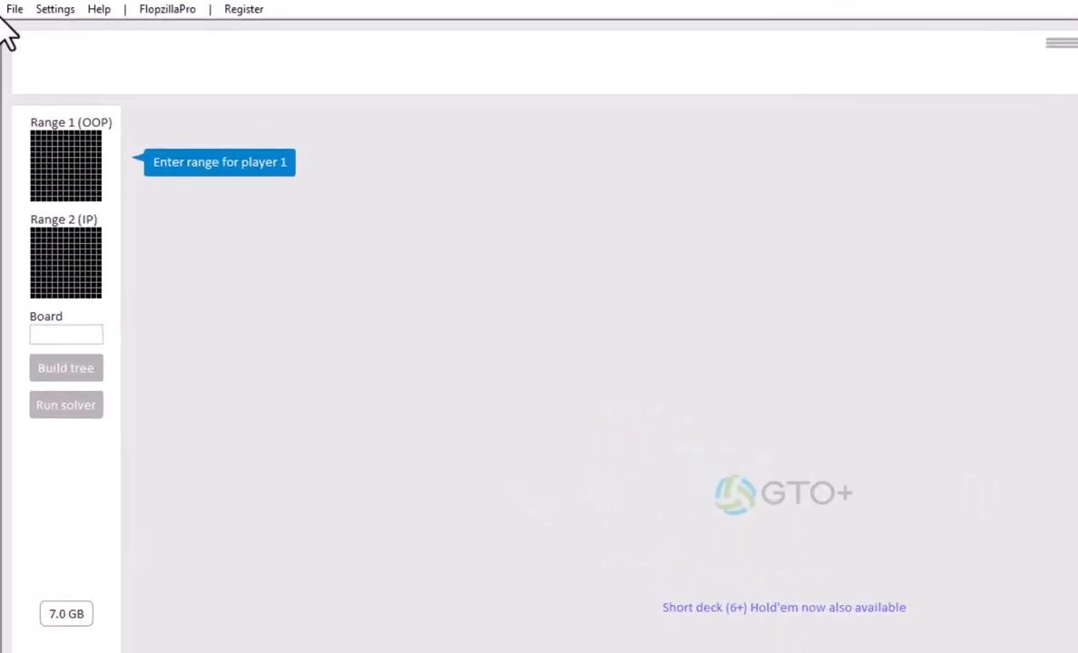
Show the File menu's Open options, including loading only a selection of trees.
{"action": "left_click", "coordinate": [14, 9]}
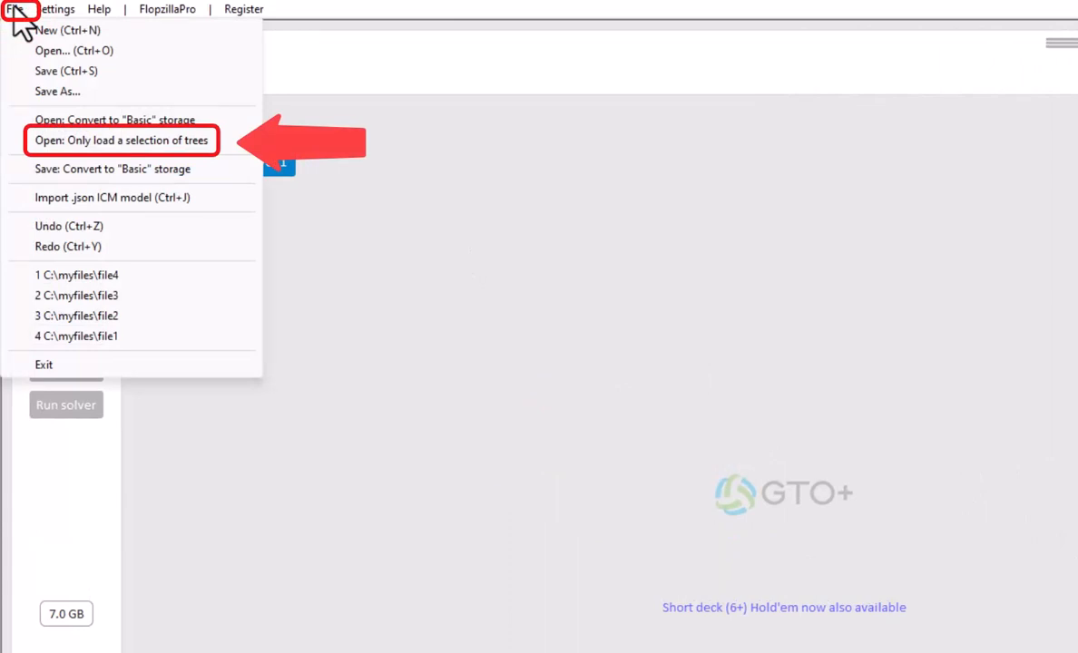
{"action": "mouse_move", "coordinate": [108, 154]}
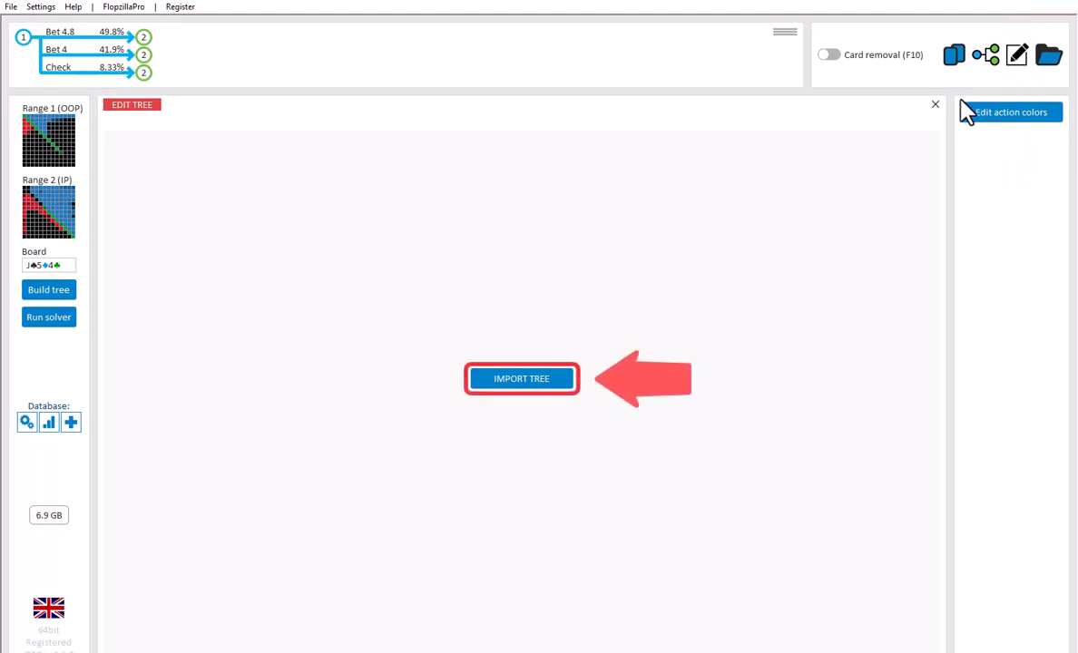
Import the current tree into the editor, showing bet 4.6, bet 4 and check lines.
{"action": "left_click", "coordinate": [521, 380]}
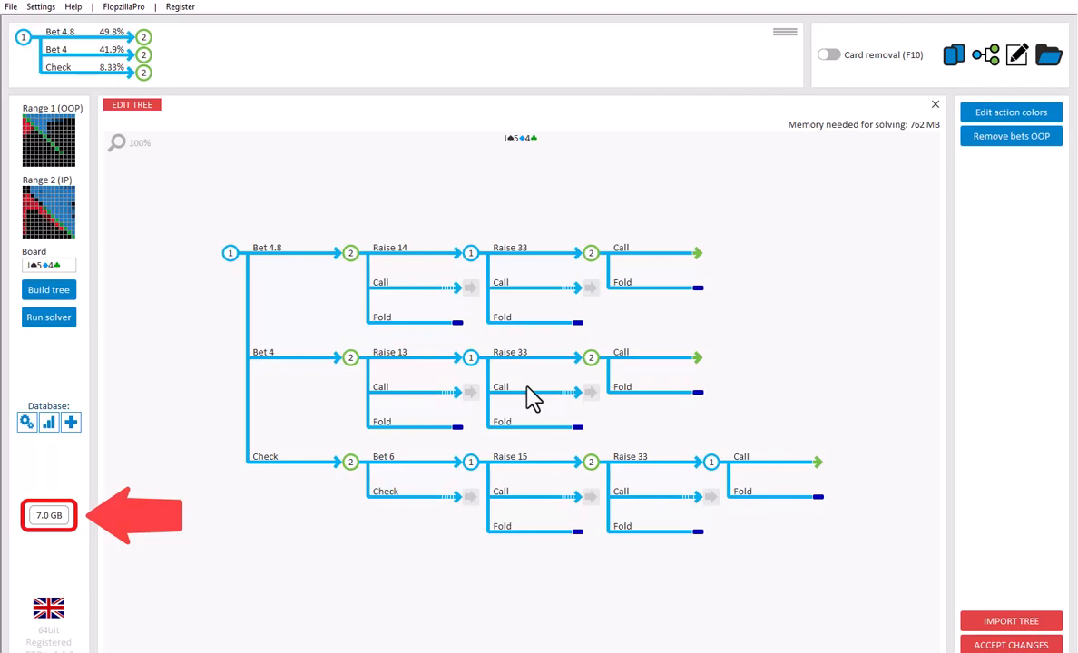
{"action": "mouse_move", "coordinate": [155, 411]}
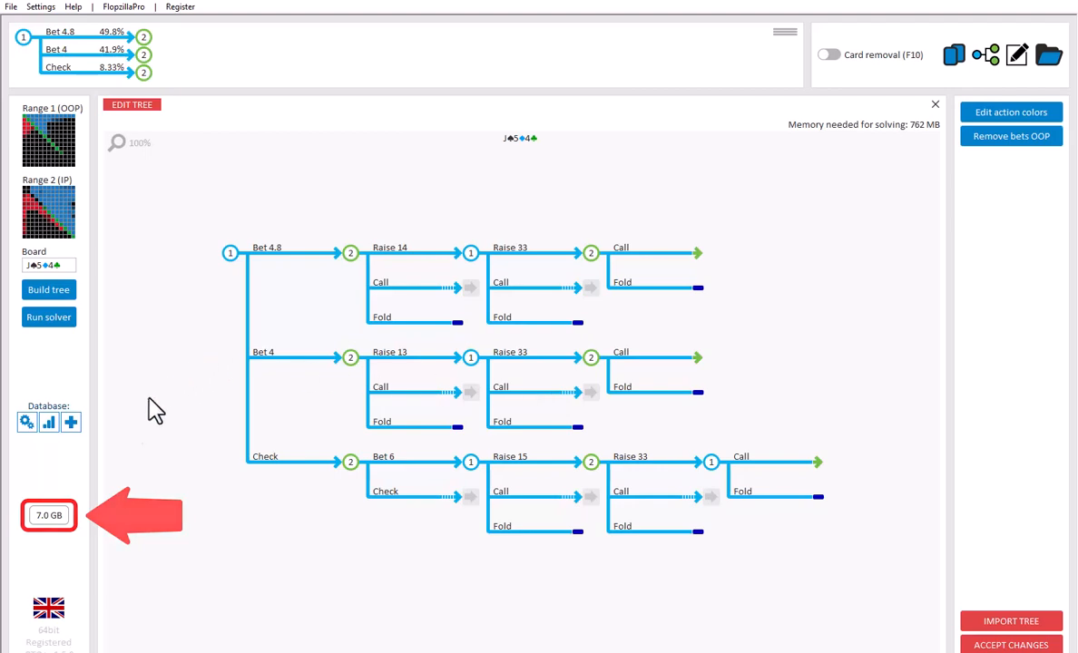
Disable auto-detect of available RAM in the Memory customization dialog from the 7.0 GB button.
{"action": "left_click", "coordinate": [47, 515]}
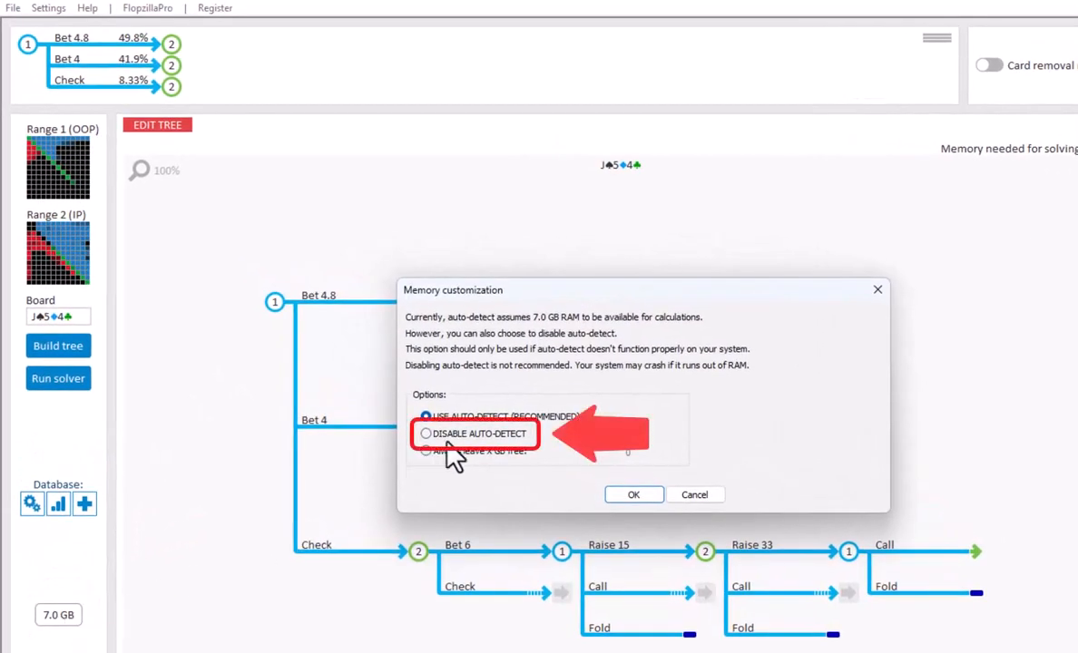
{"action": "left_click", "coordinate": [425, 434]}
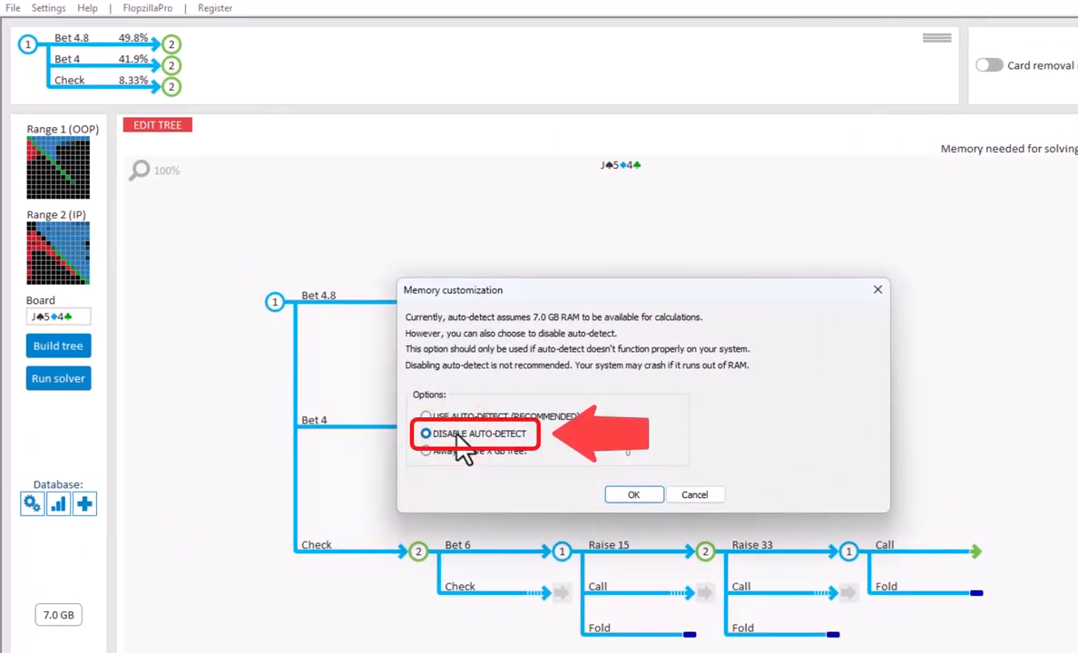